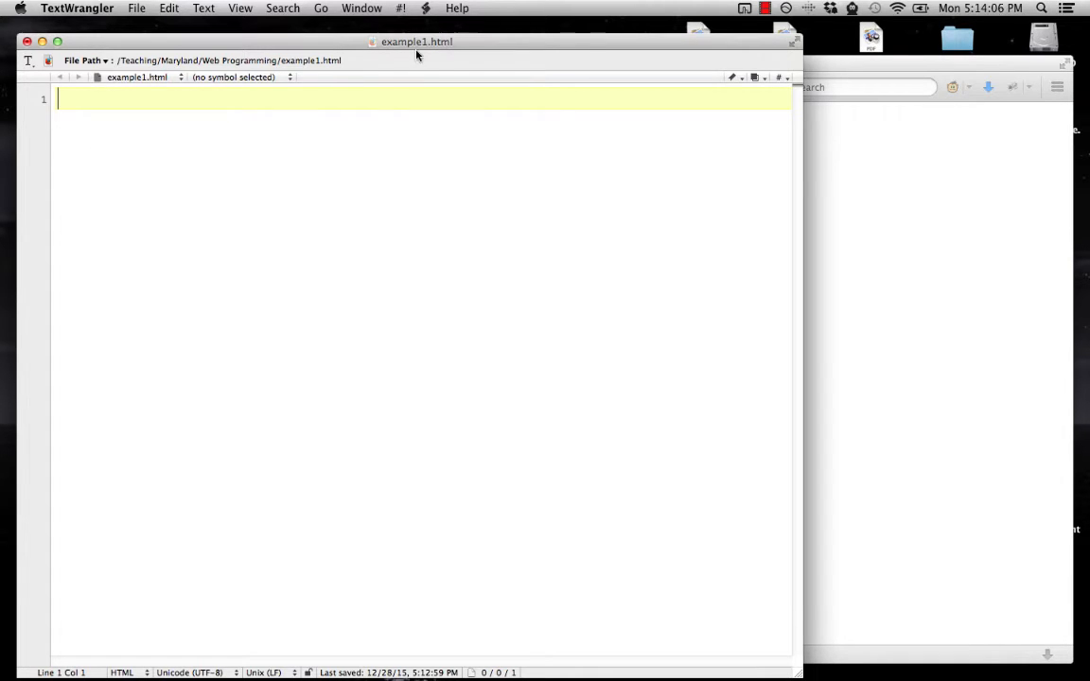
- Type the opening <html>, <body> and <form name="f1"> tags on separate lines
text(<html>)
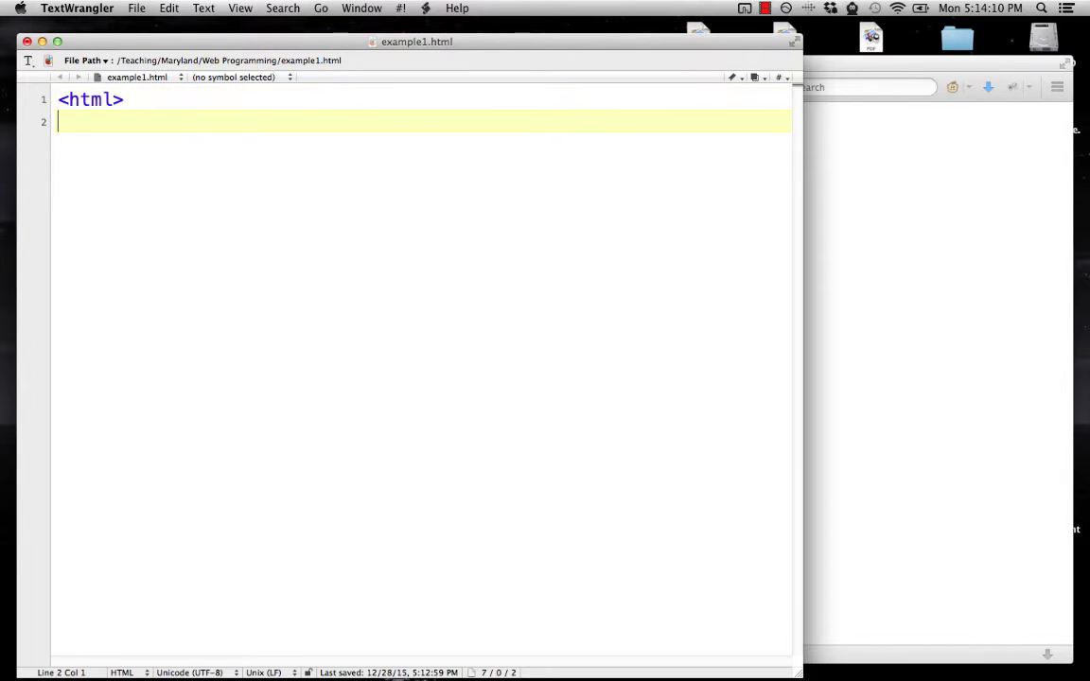
text(<body>)
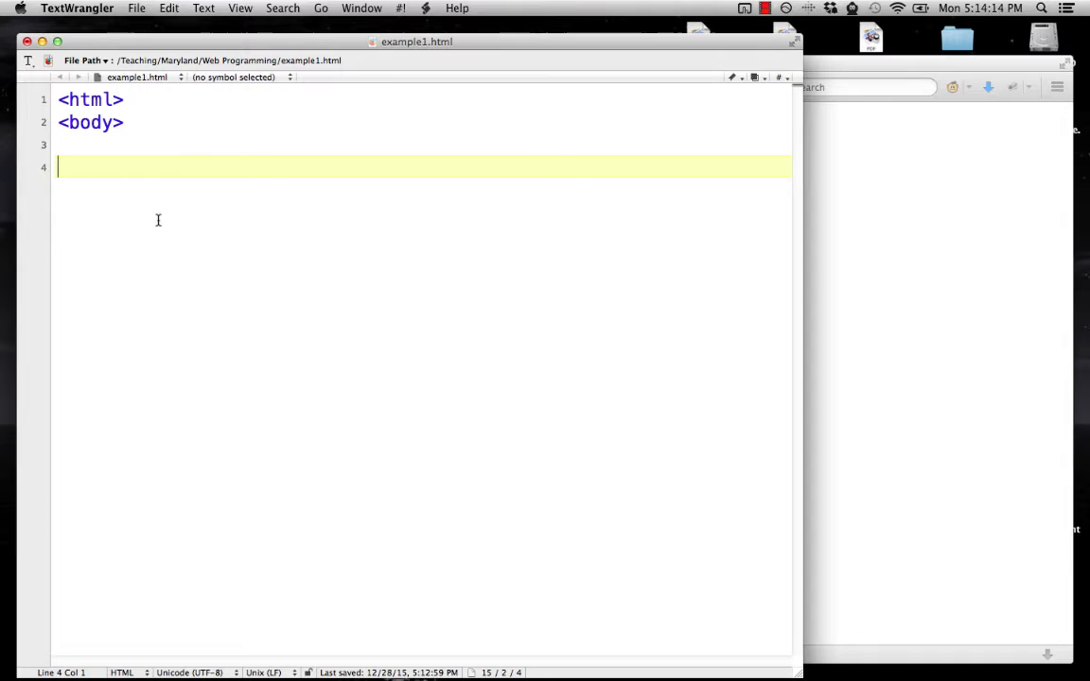
text(<form>)
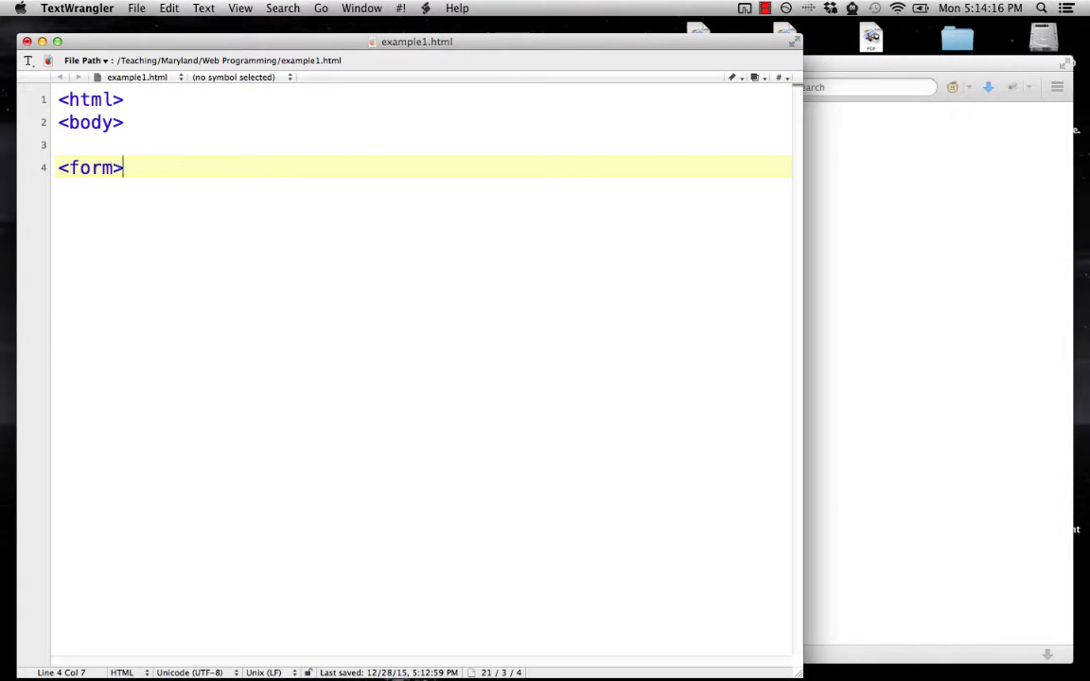
text(name=)
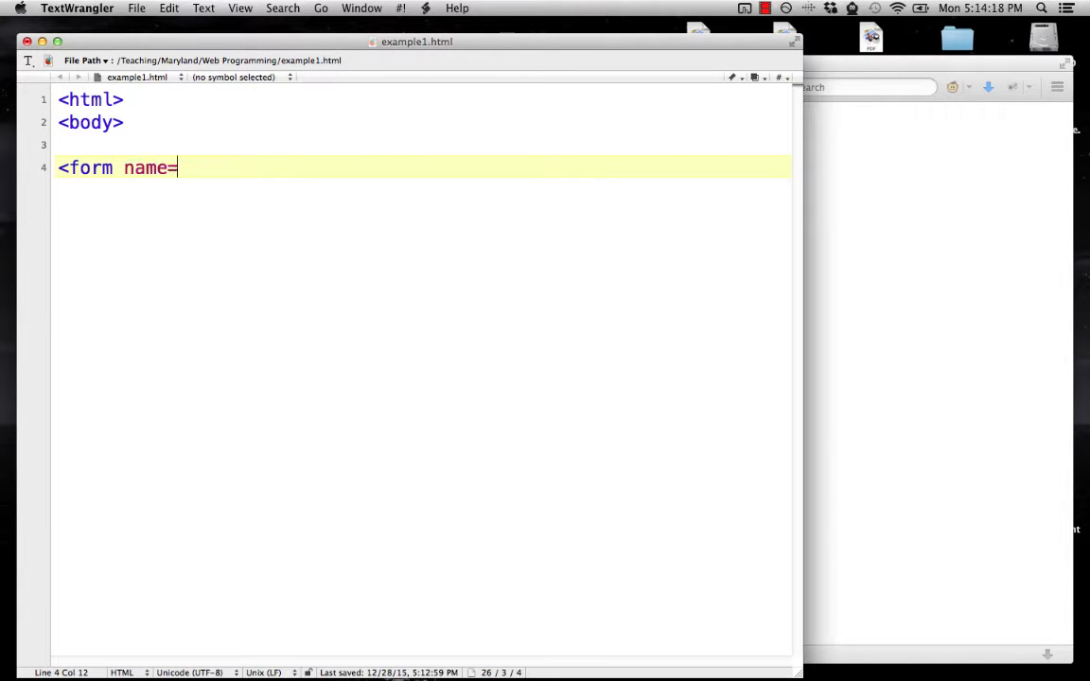
text("F)
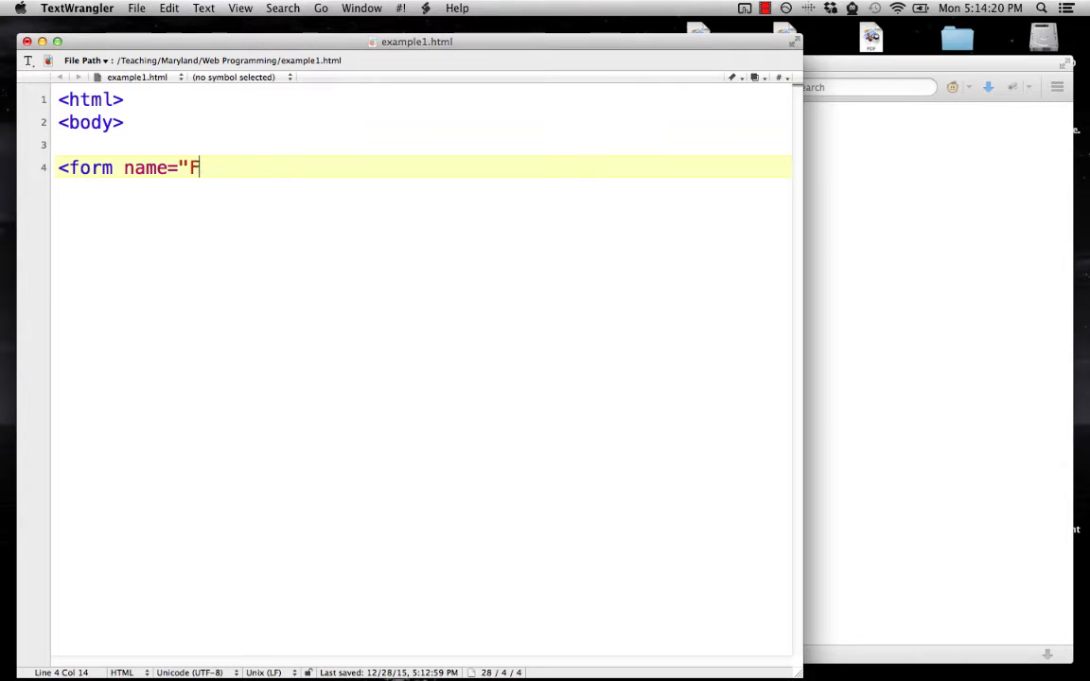
text(1">)
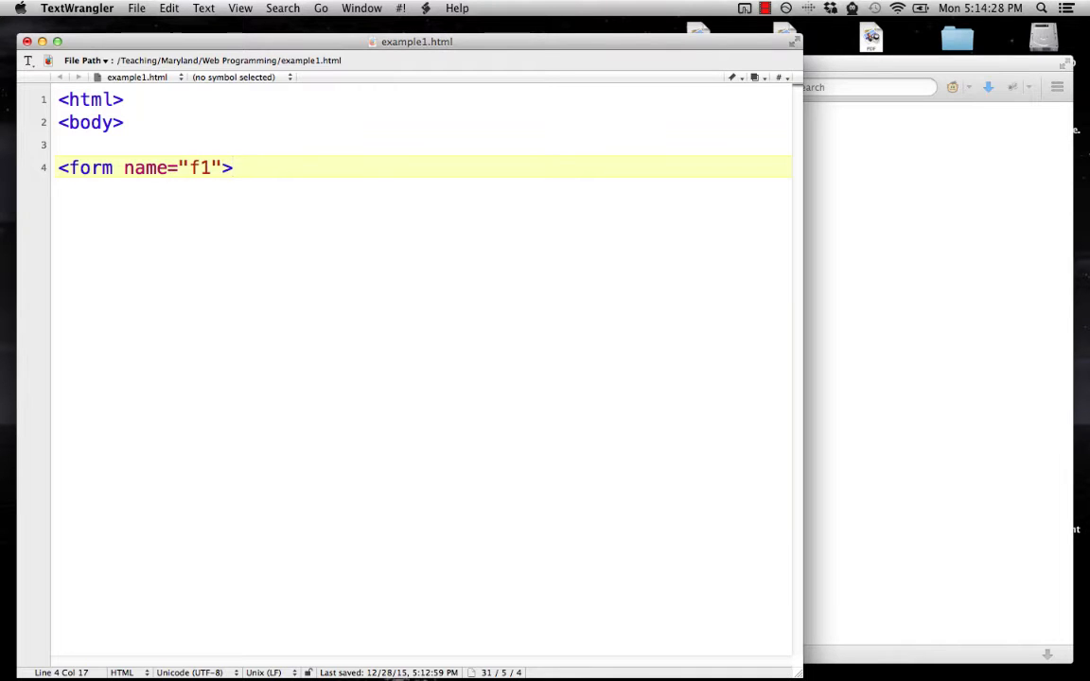
- Add the labelled Name text input named "name", followed by a <p> tag
text(Name)
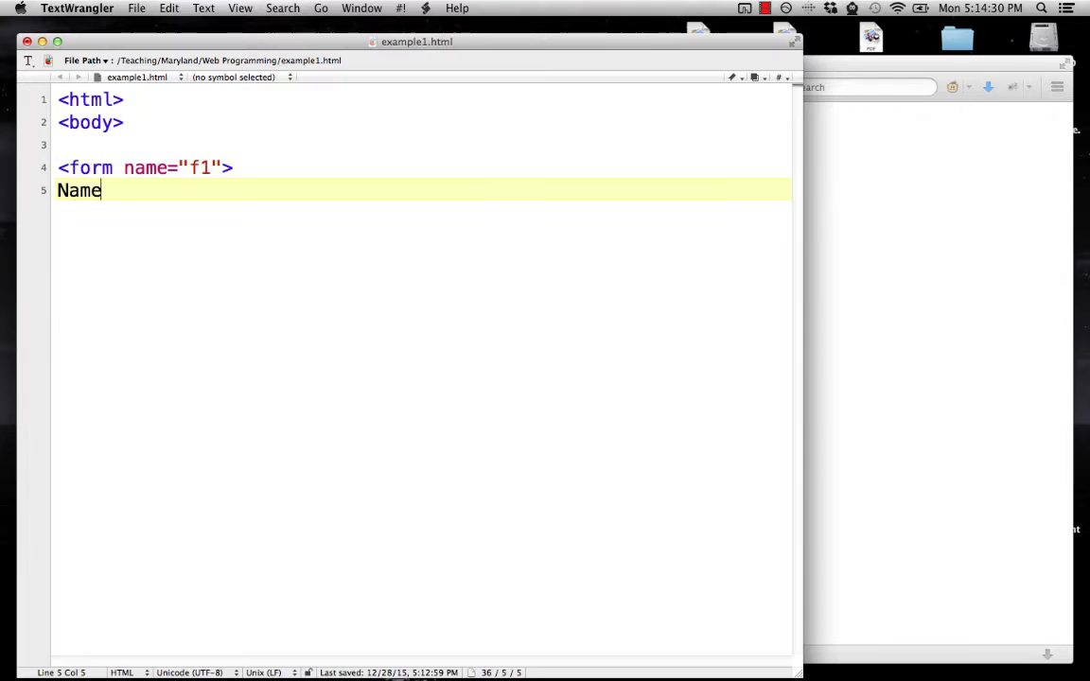
text(: <input ty)
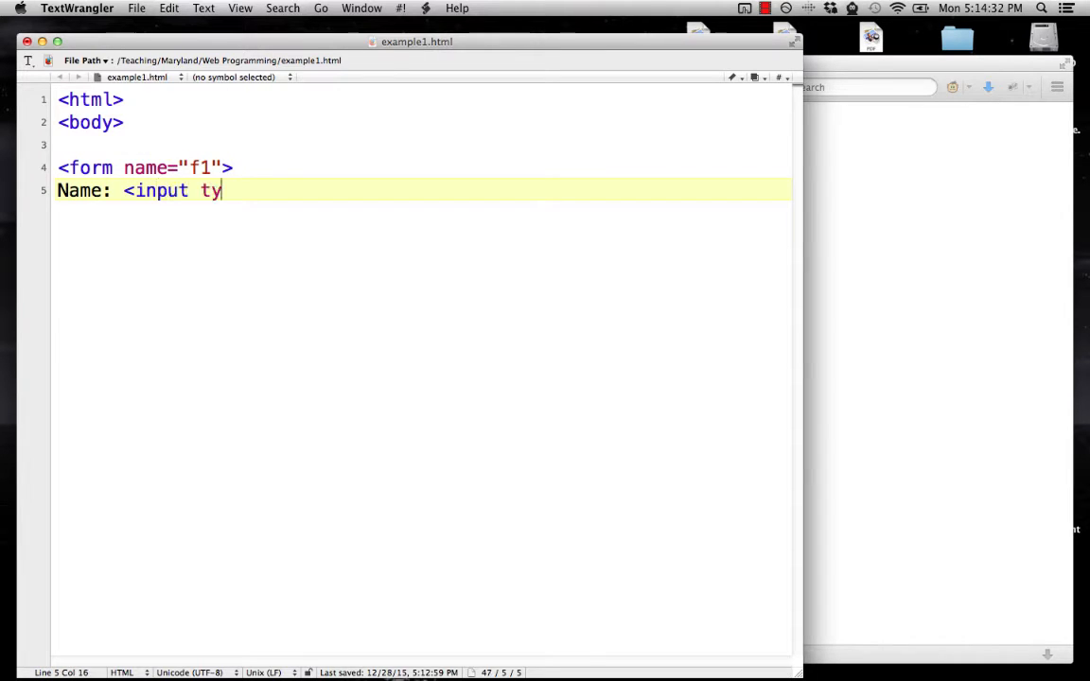
text(pe="Te)
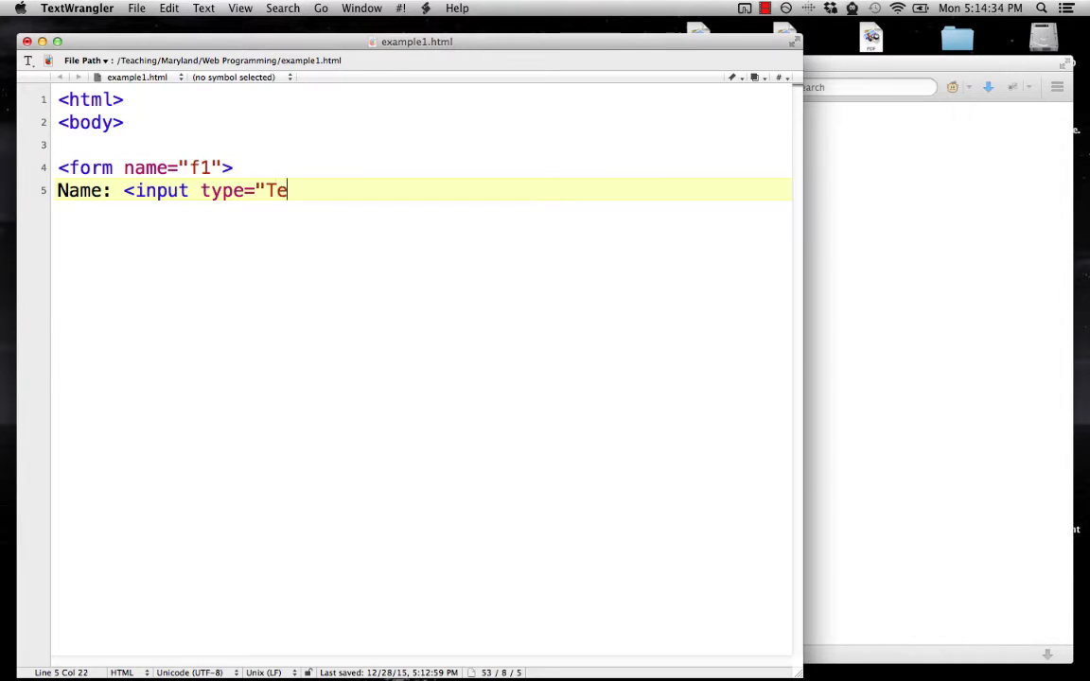
text(xt")
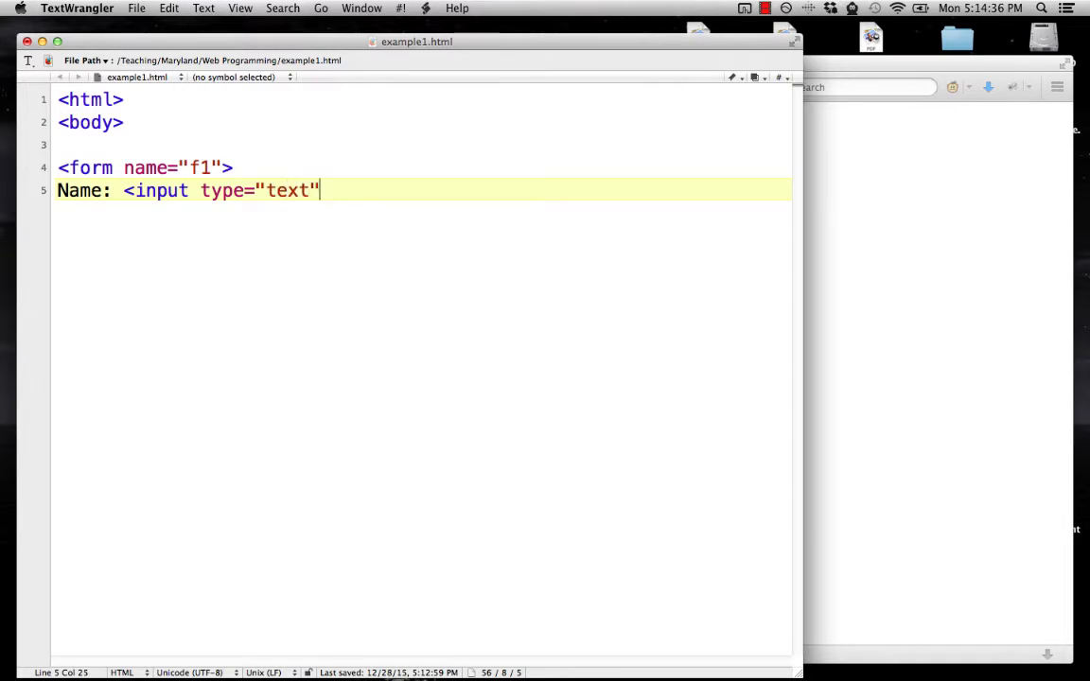
text(name="nam)
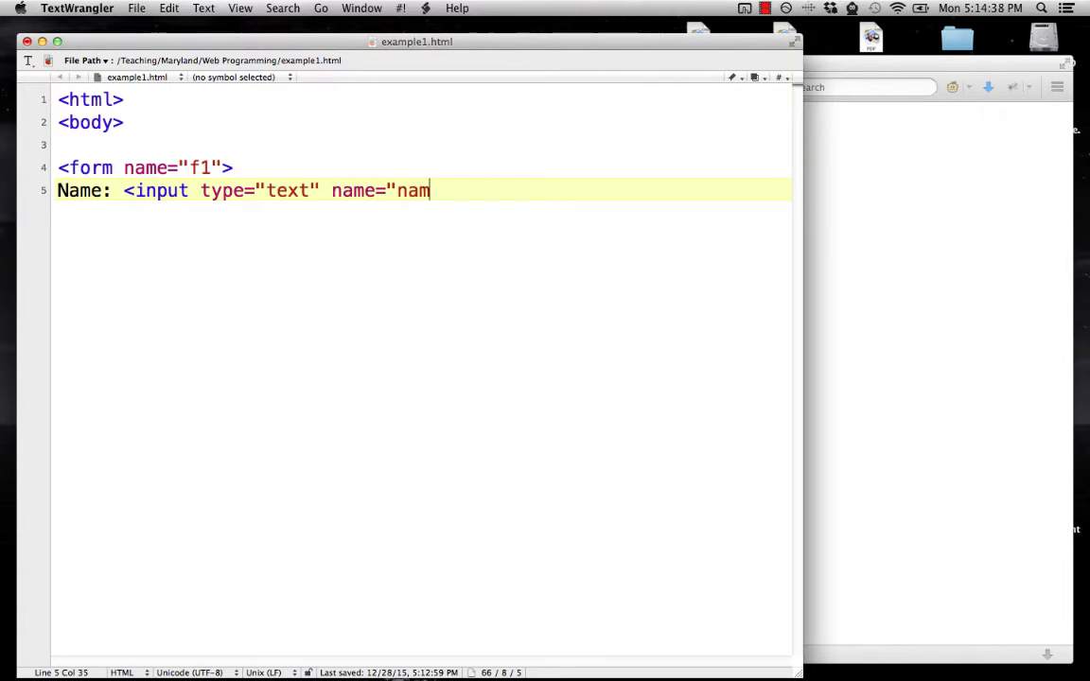
text(e"><)
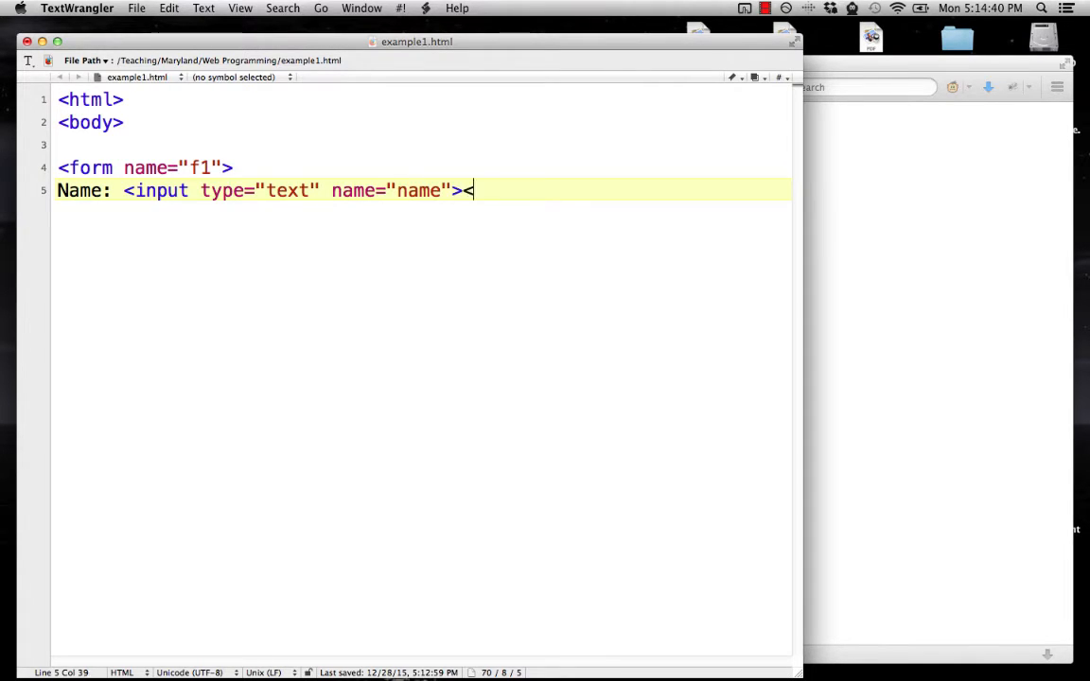
text(p>)
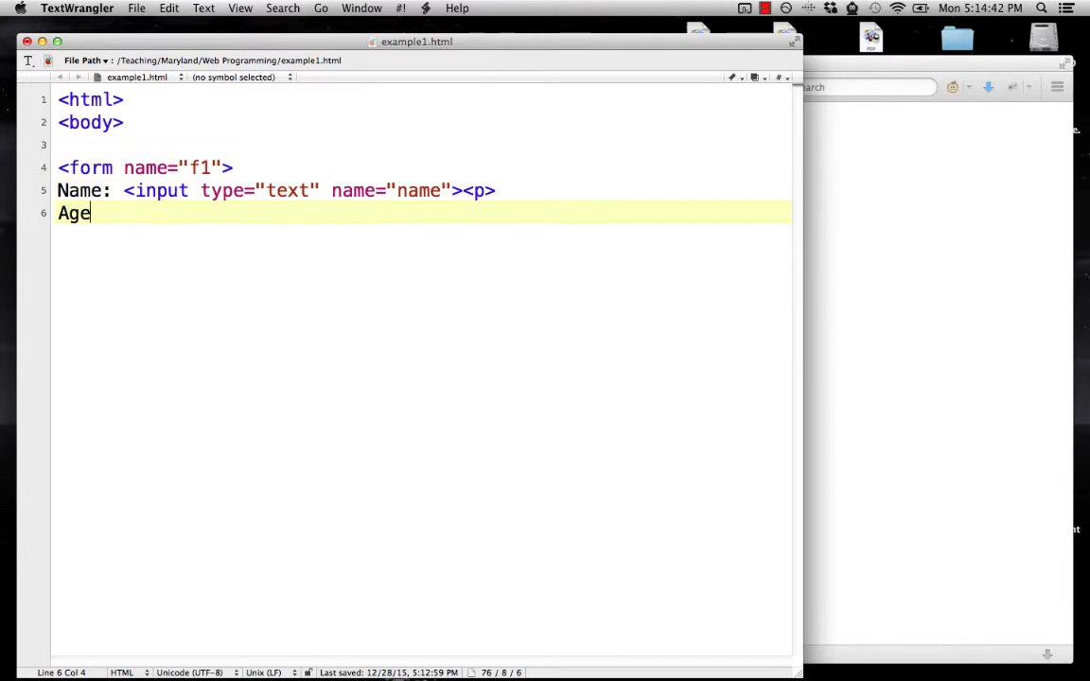
- Add the labelled Age text input named "age" on the next line
text(: <inputt)
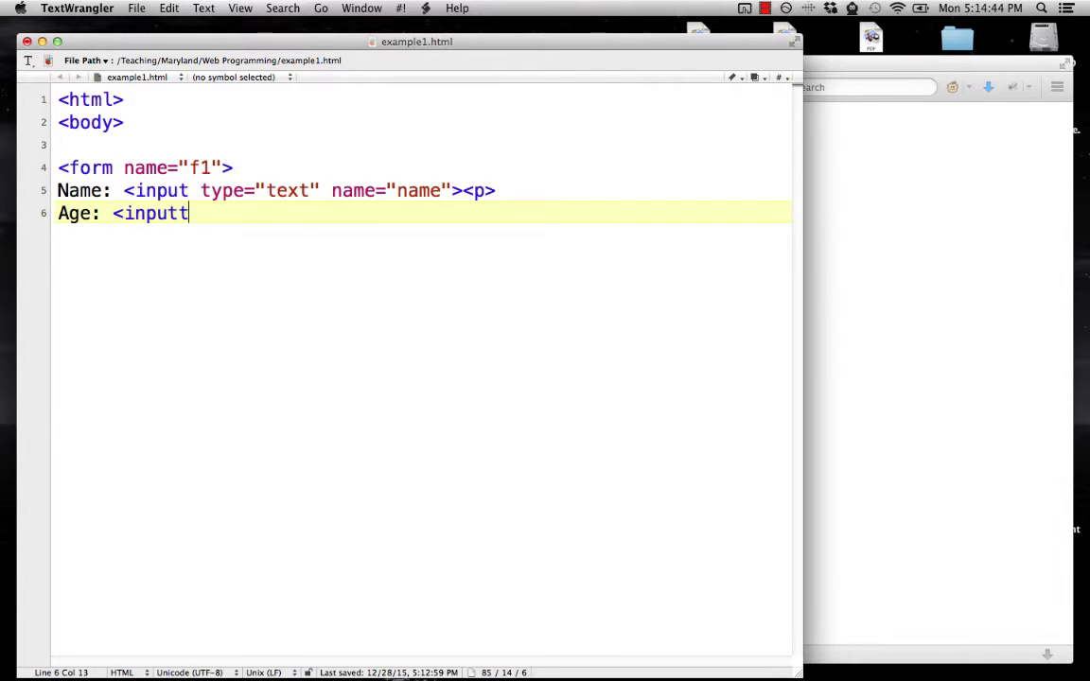
text(type="te)
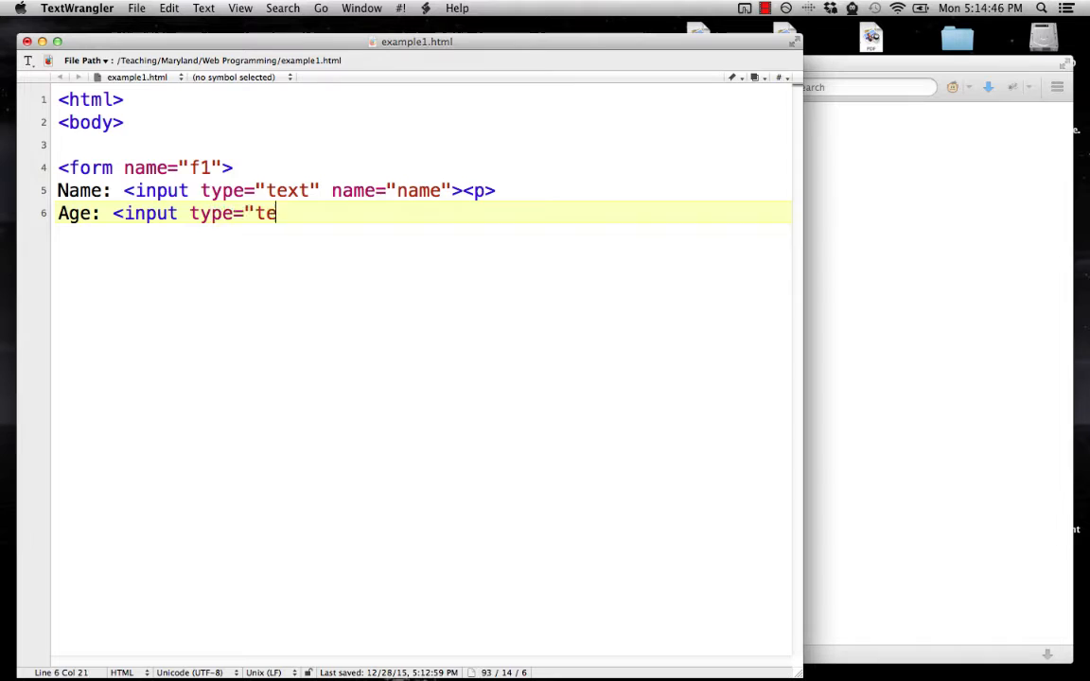
text(xt" name=")
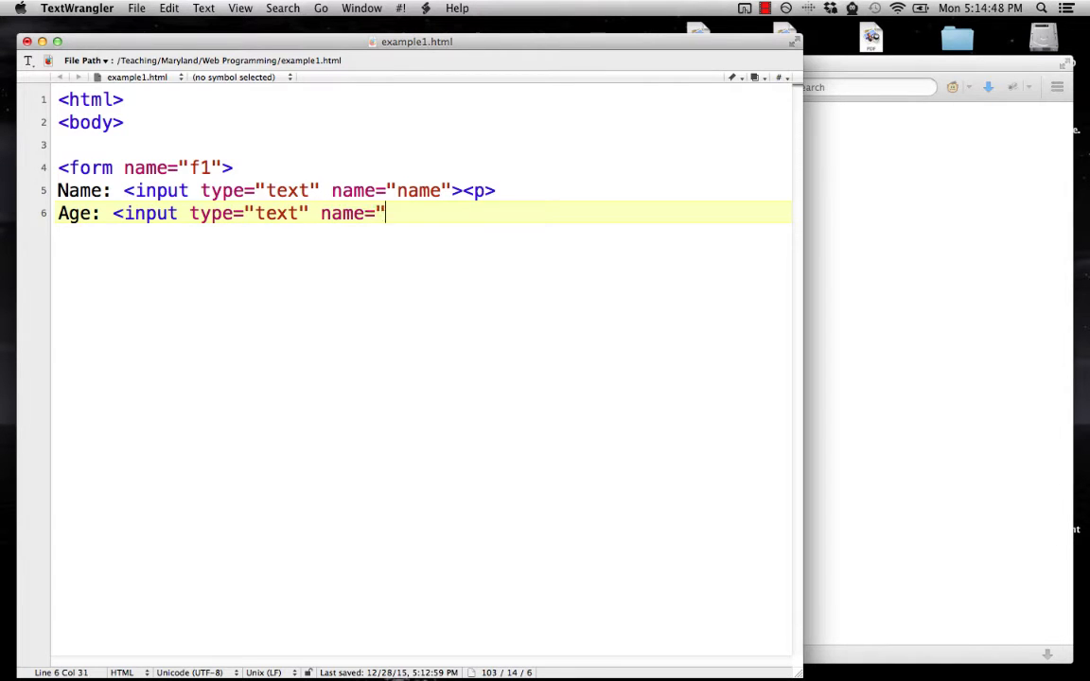
text(age"><p>)
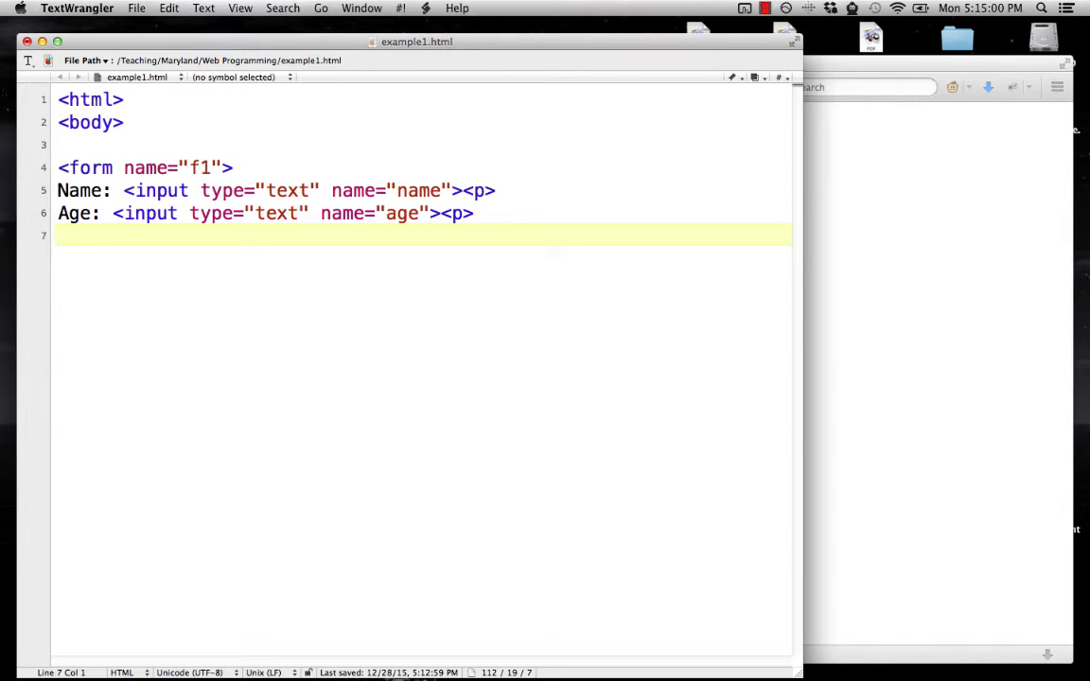
- Add a button input with value "Enter" and start a new line for its handler
text(<input type="B)
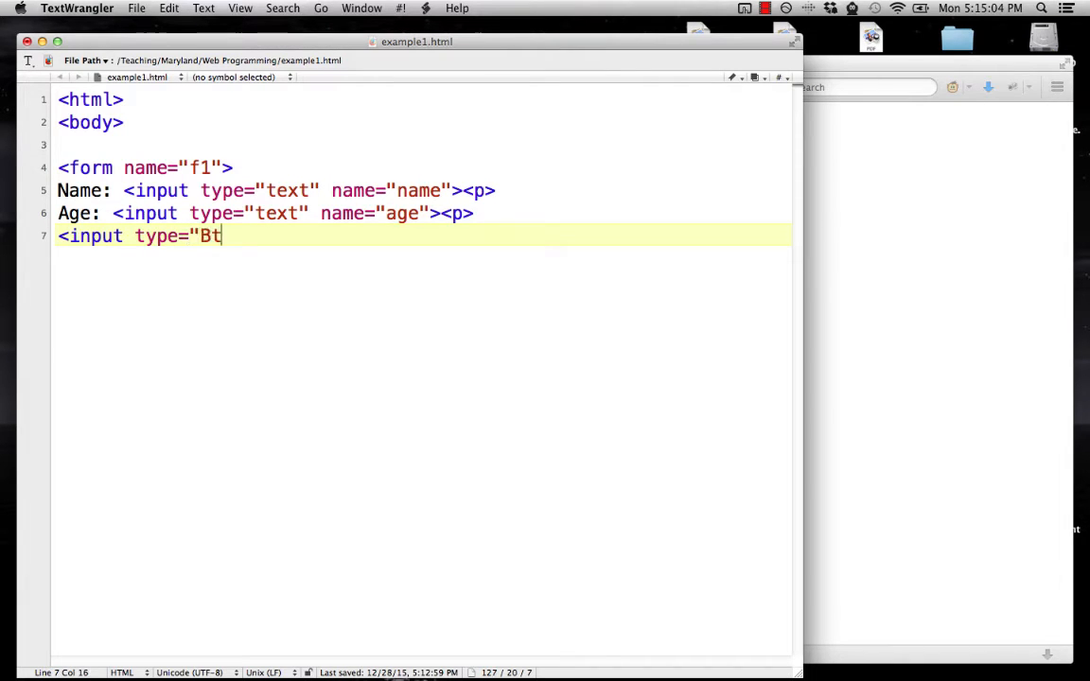
text(tton)
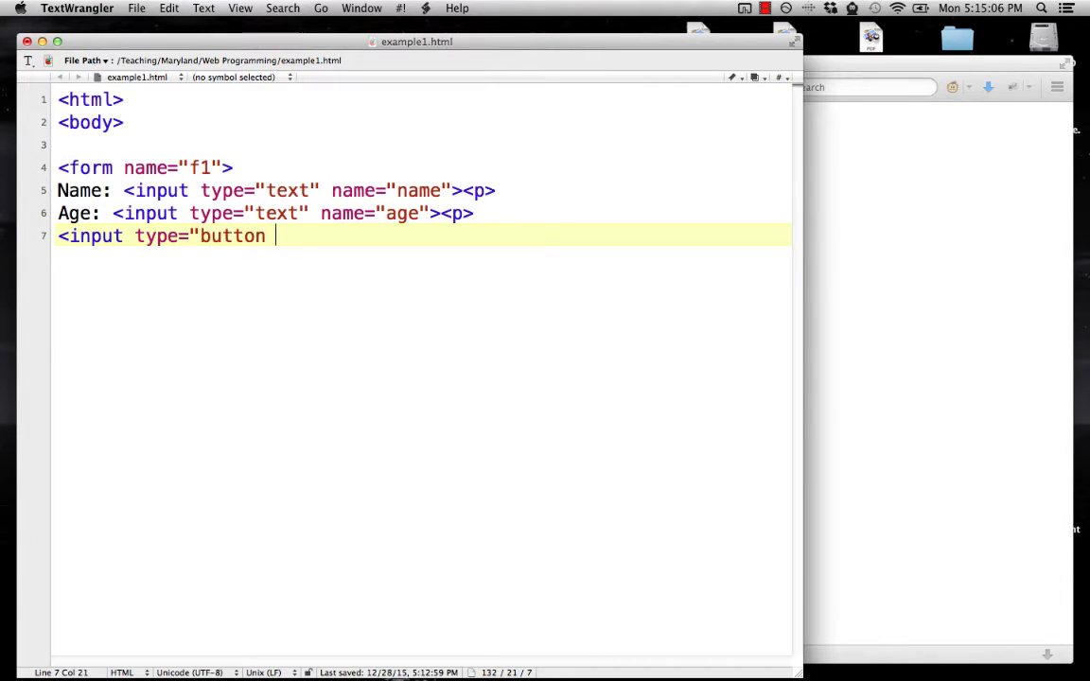
text(" value=")
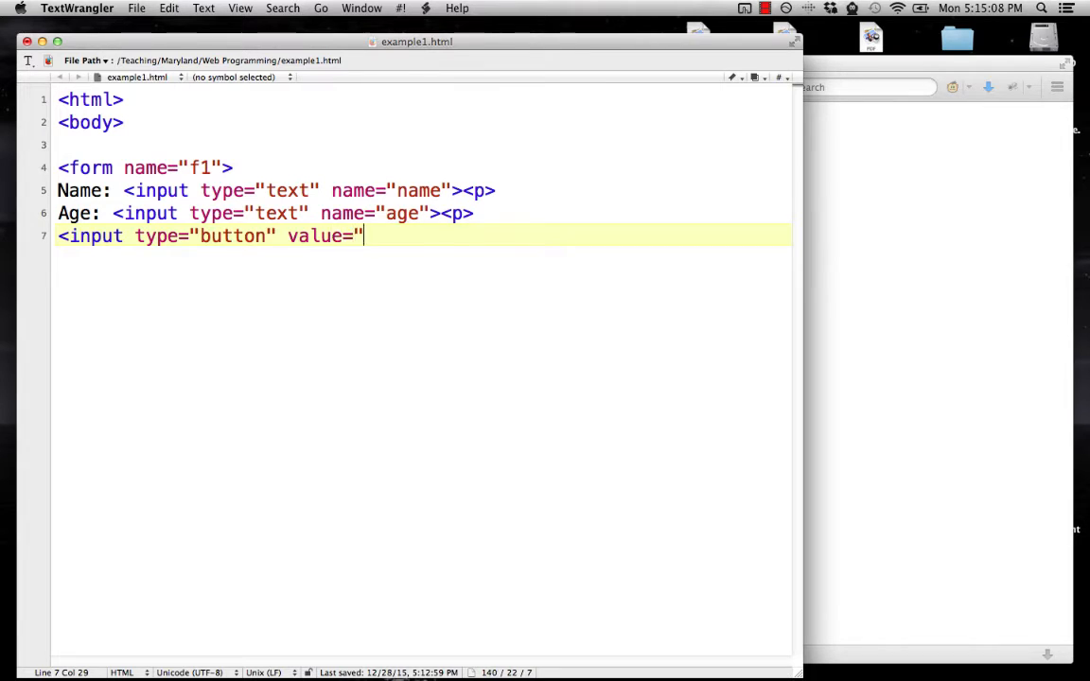
text(Enter)
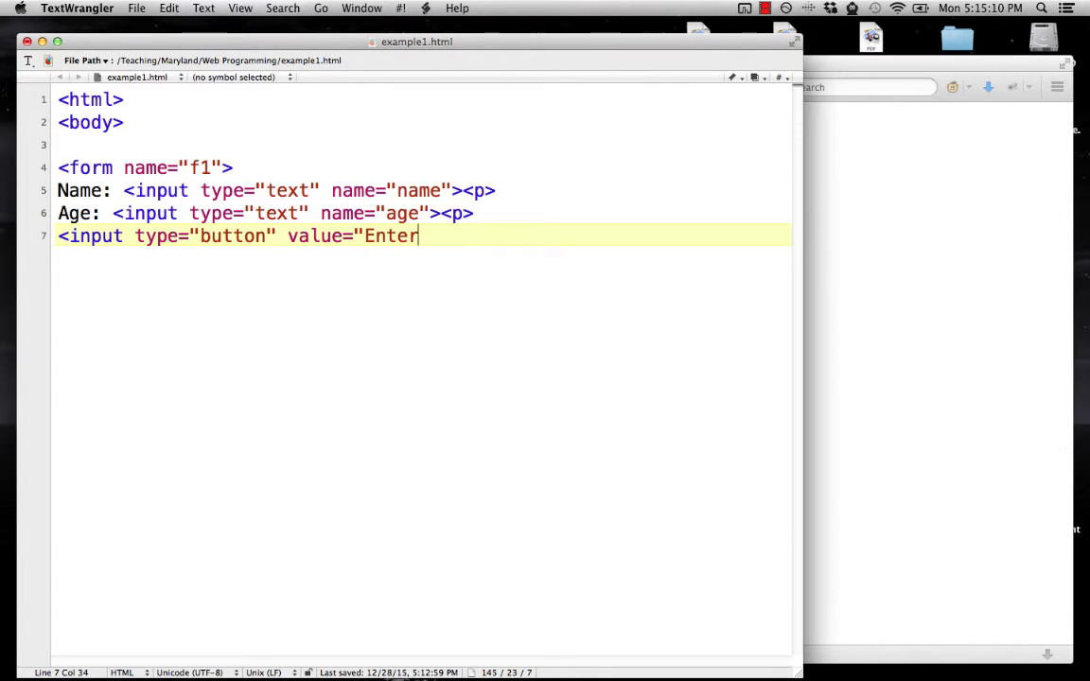
text(")
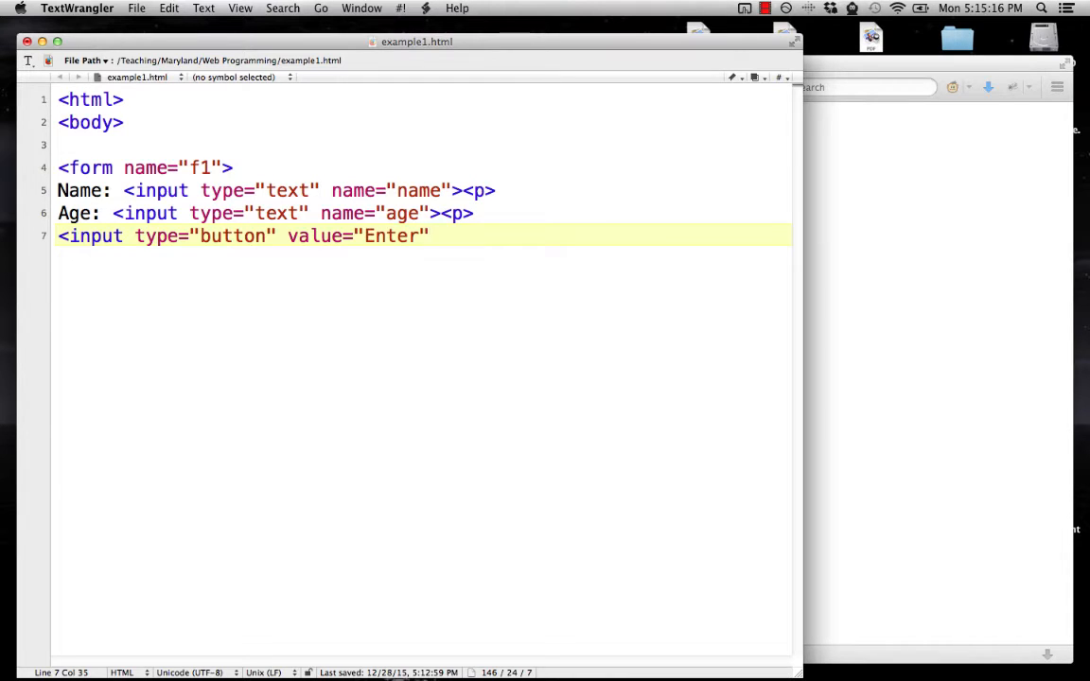
key(Return)
text(onClick)
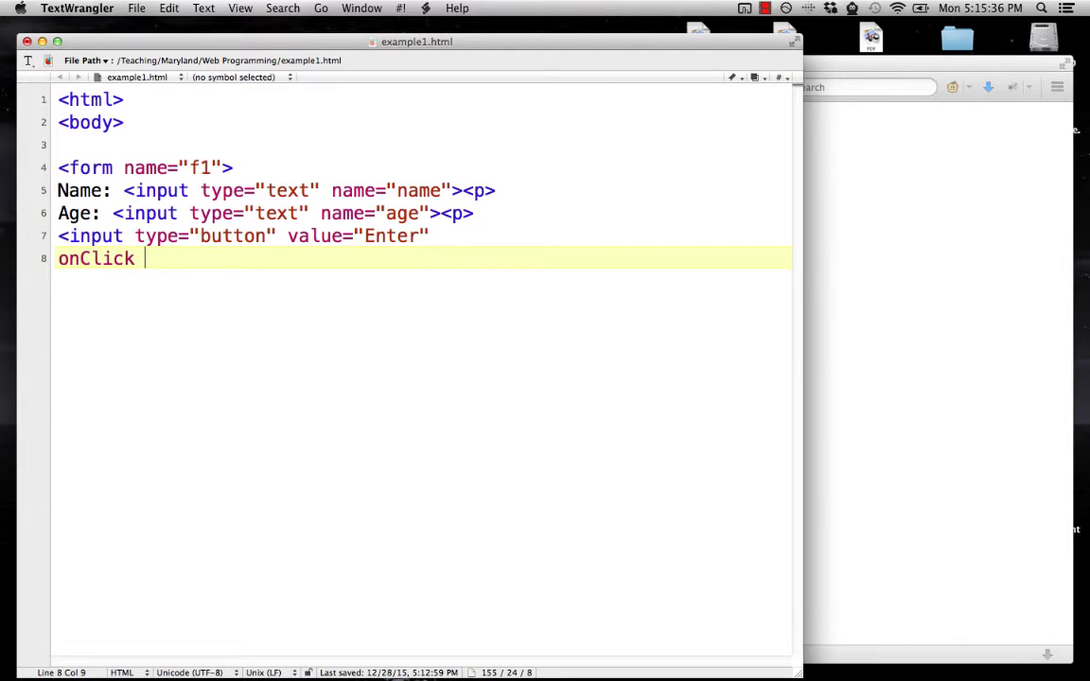
- Start the onClick attribute with var age = document.f1.age.value;
text(="    ">)
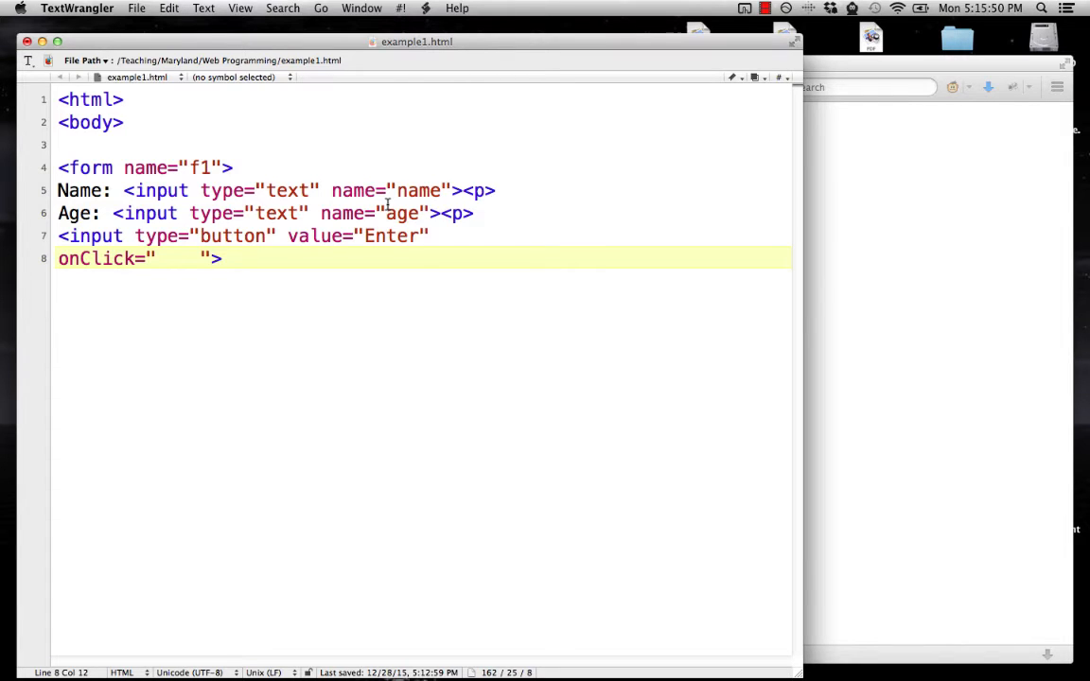
text(va)
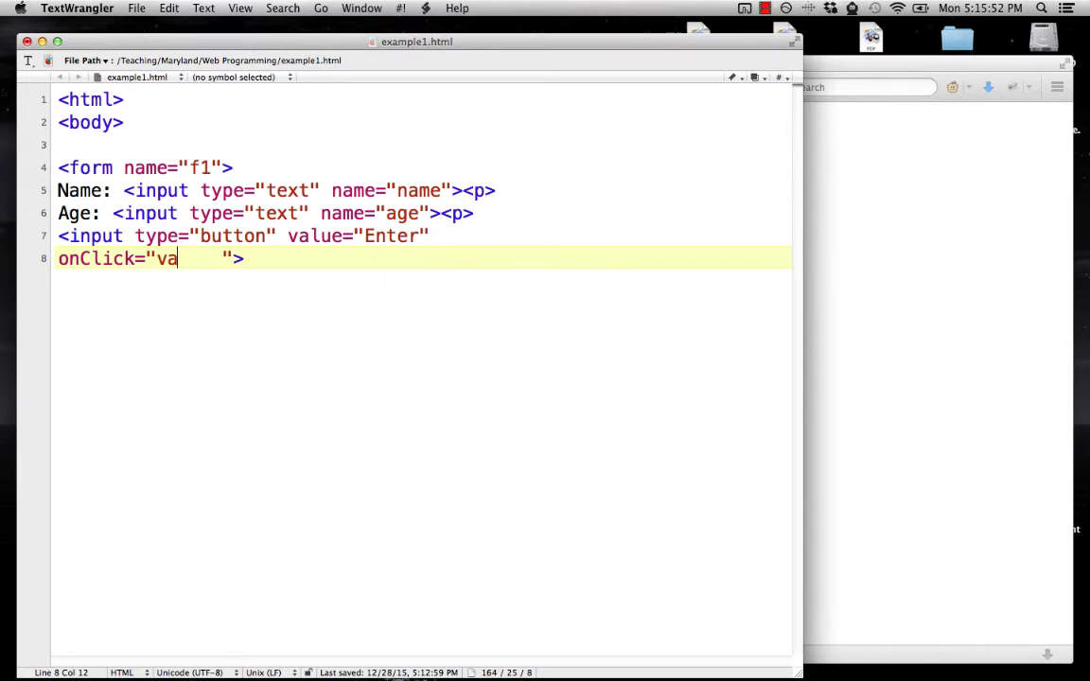
text(r n)
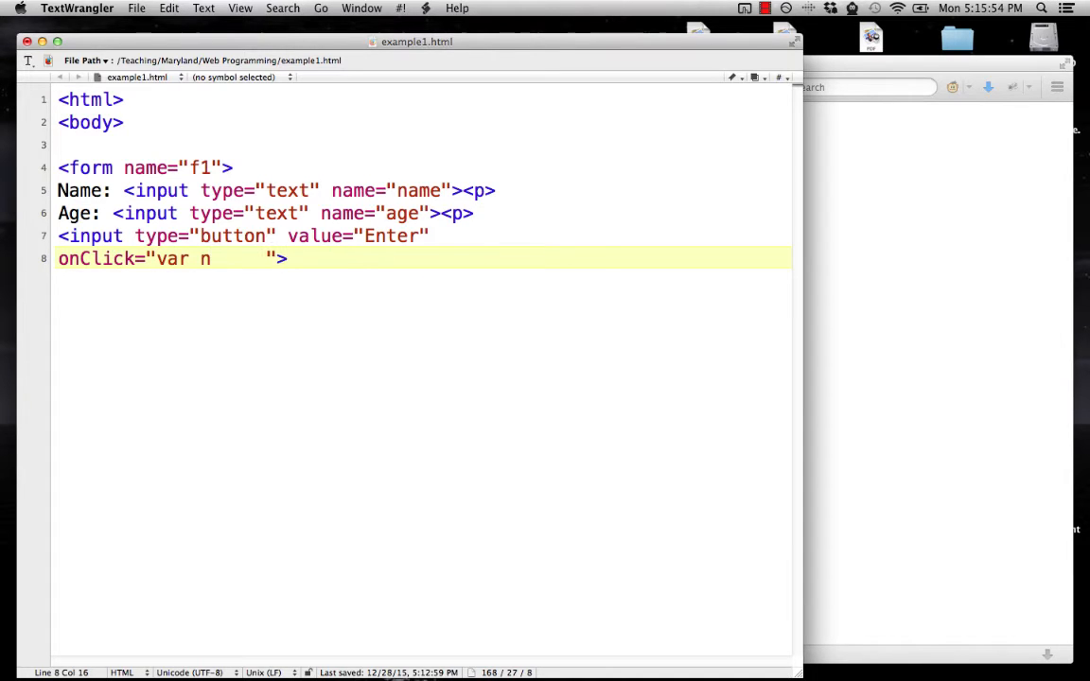
text(age =)
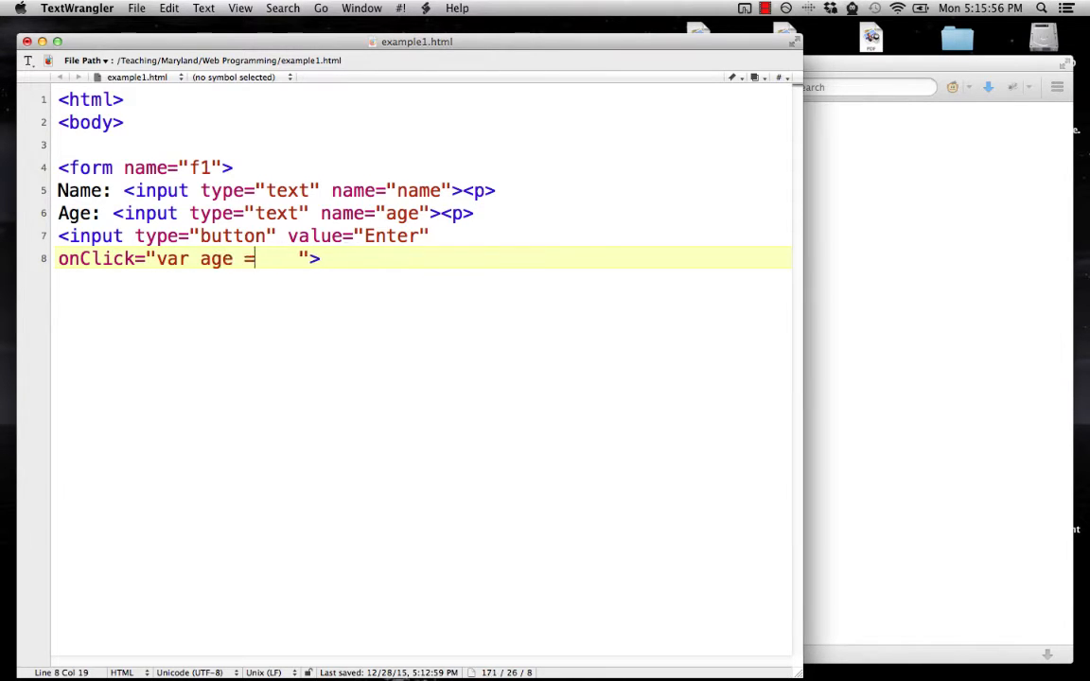
text(document.)
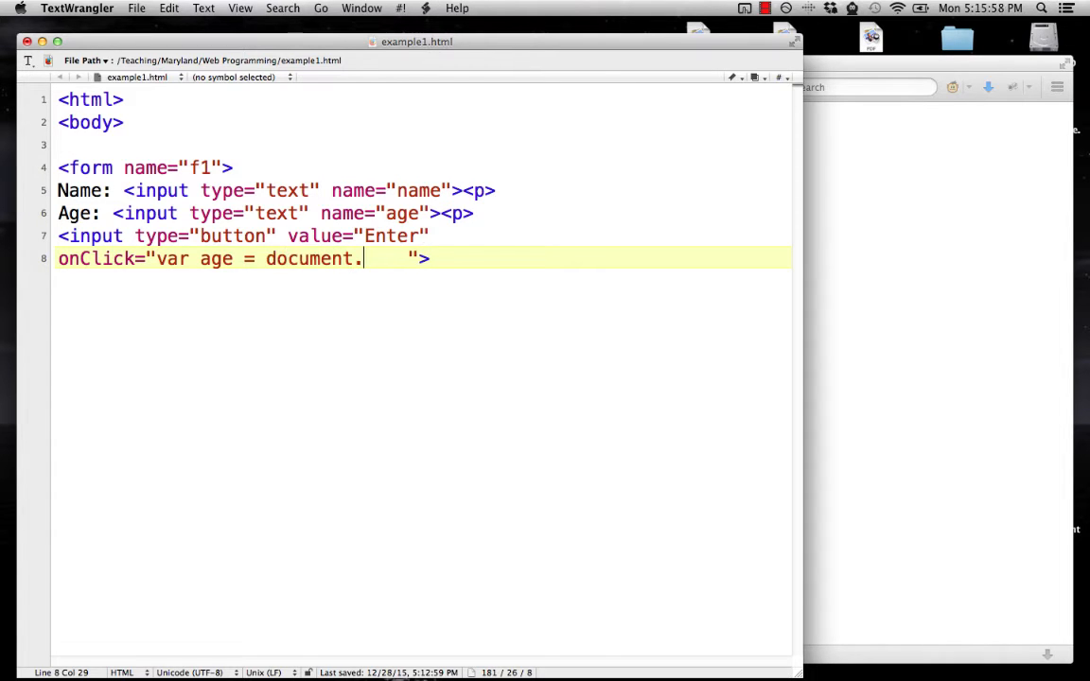
text(f1)
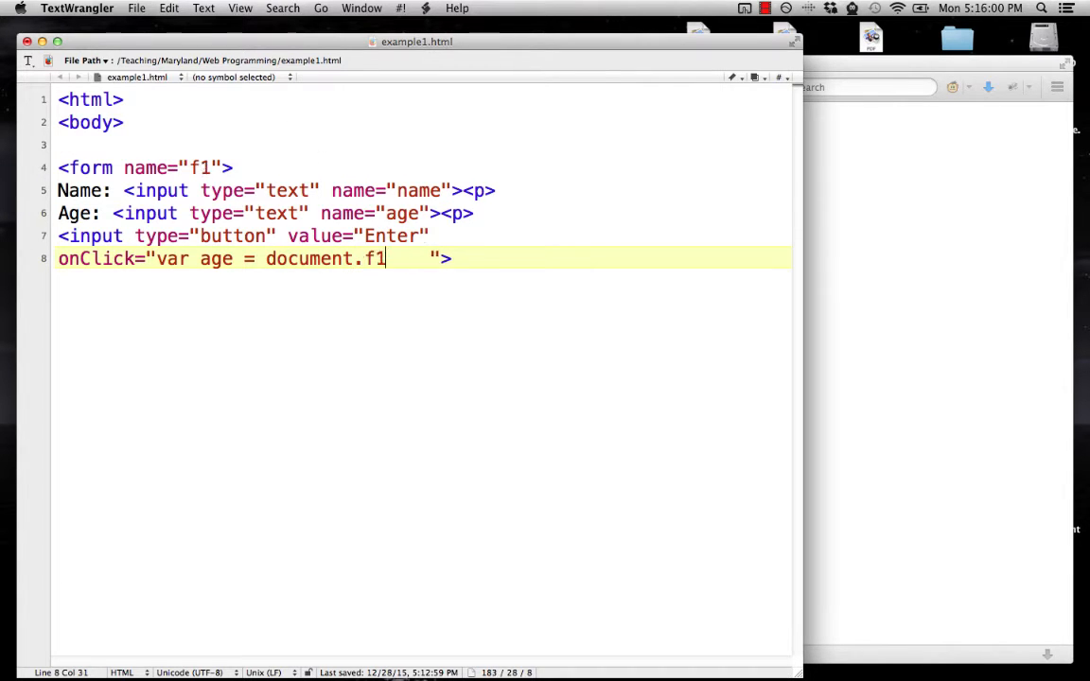
text(.a)
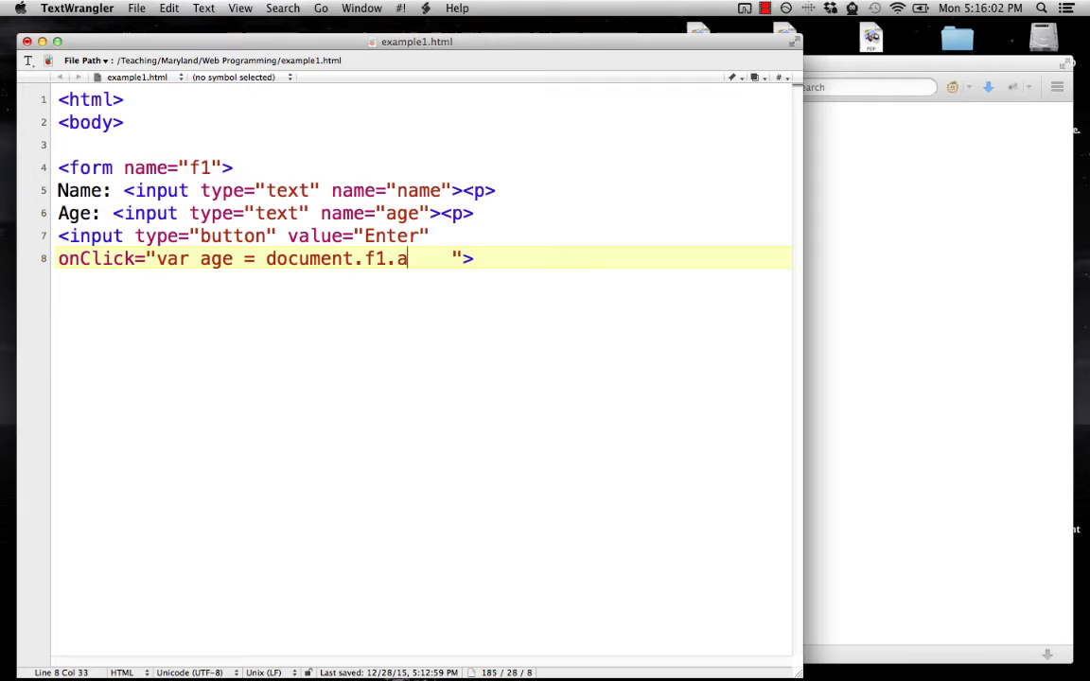
text(ge.value)
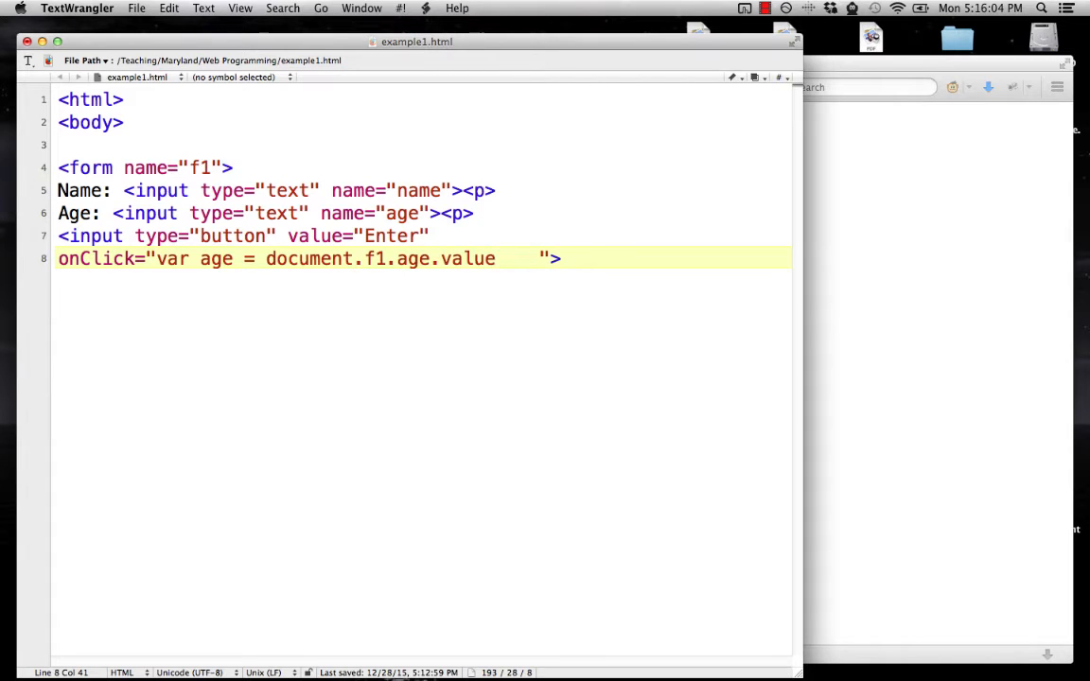
text(;)
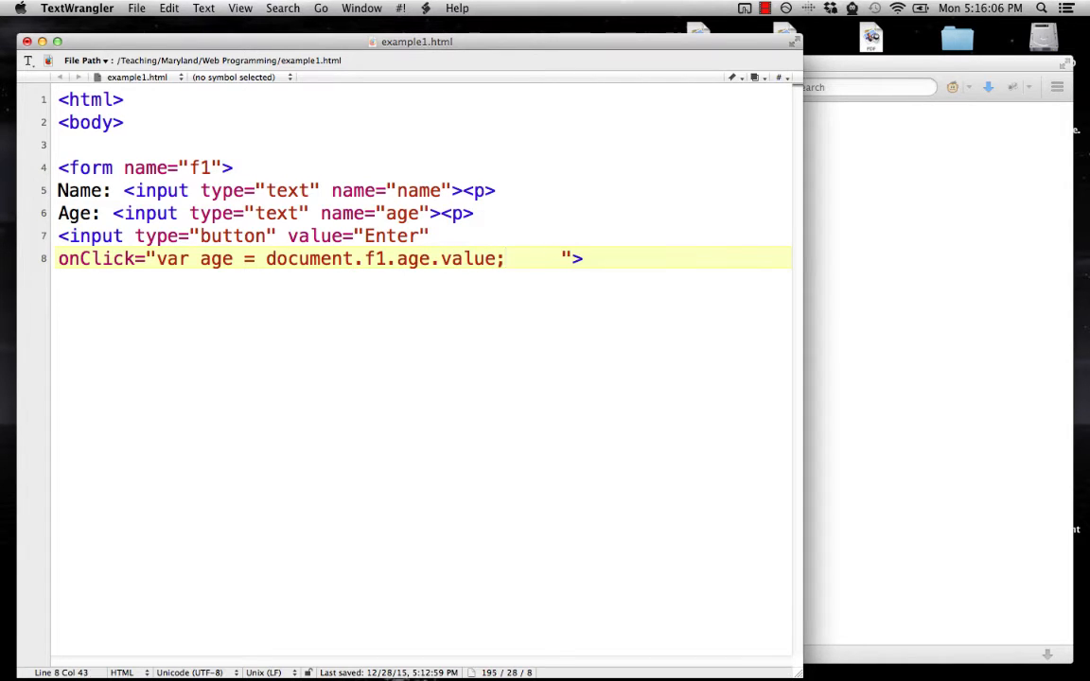
- Add alert('You are ' + age + ' years old.'); to the handler
click(516, 258)
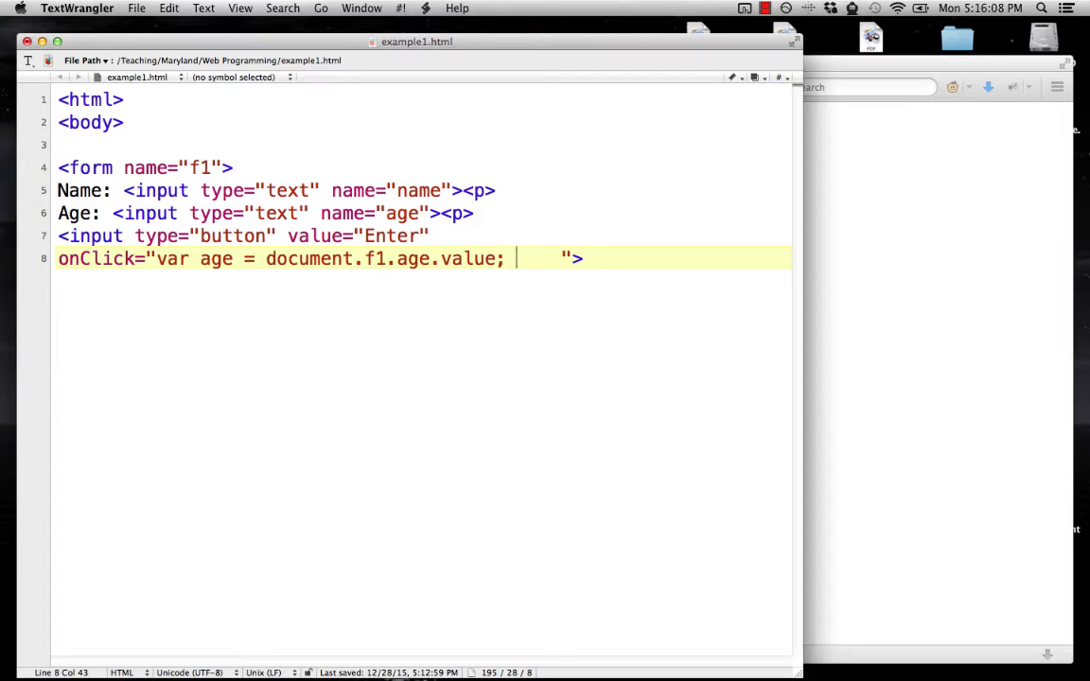
text(alert)
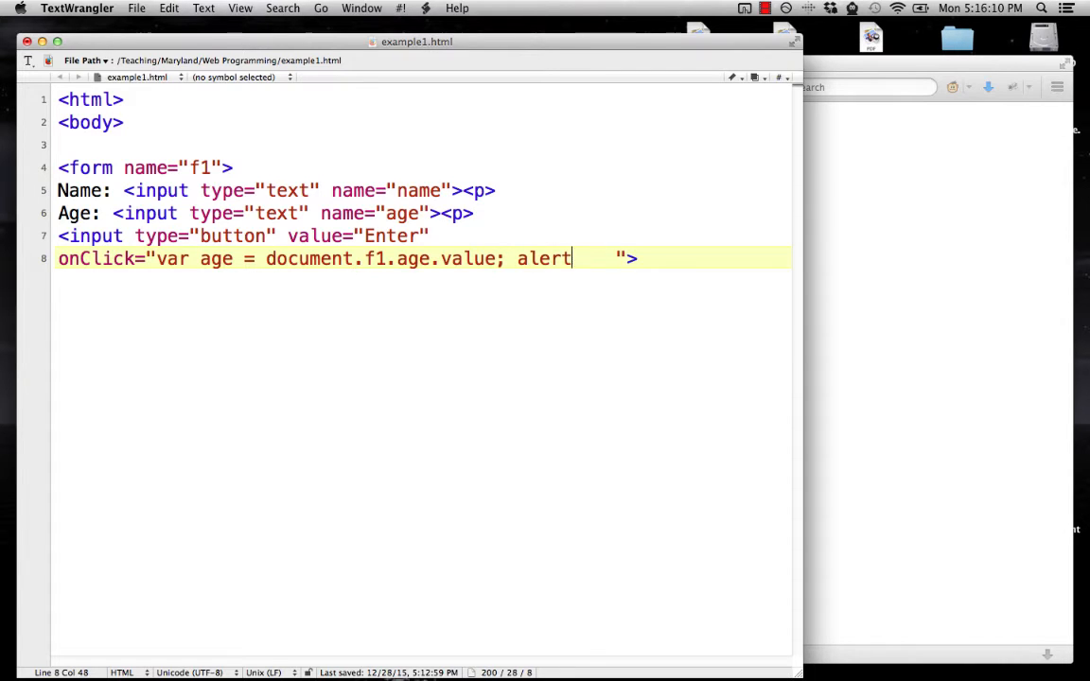
text(()
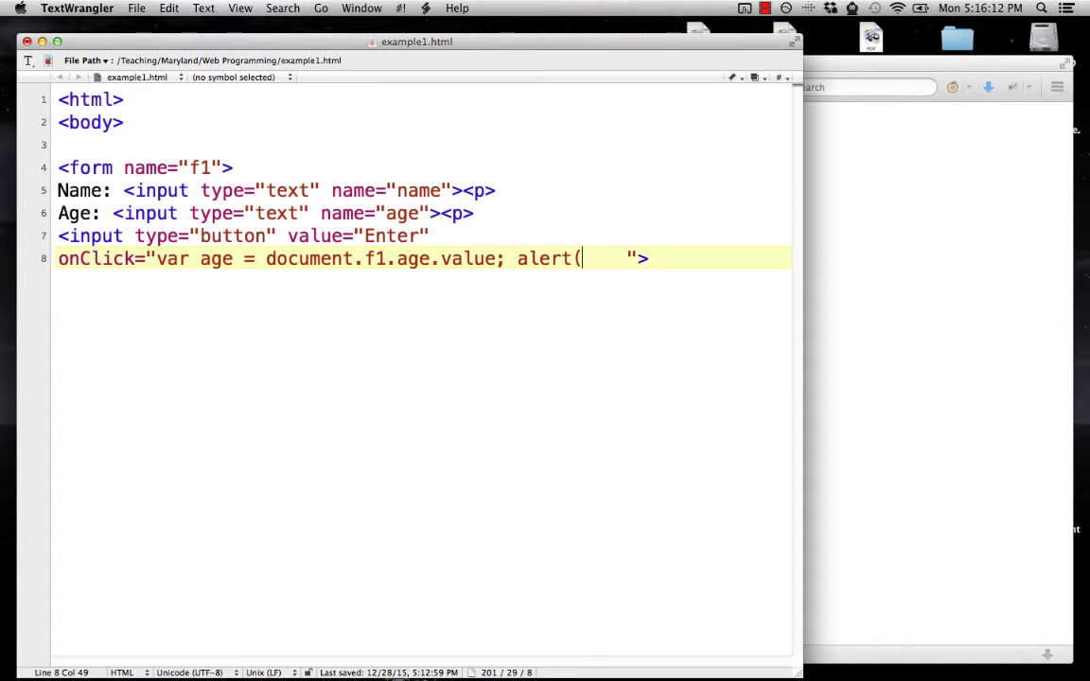
text('You are)
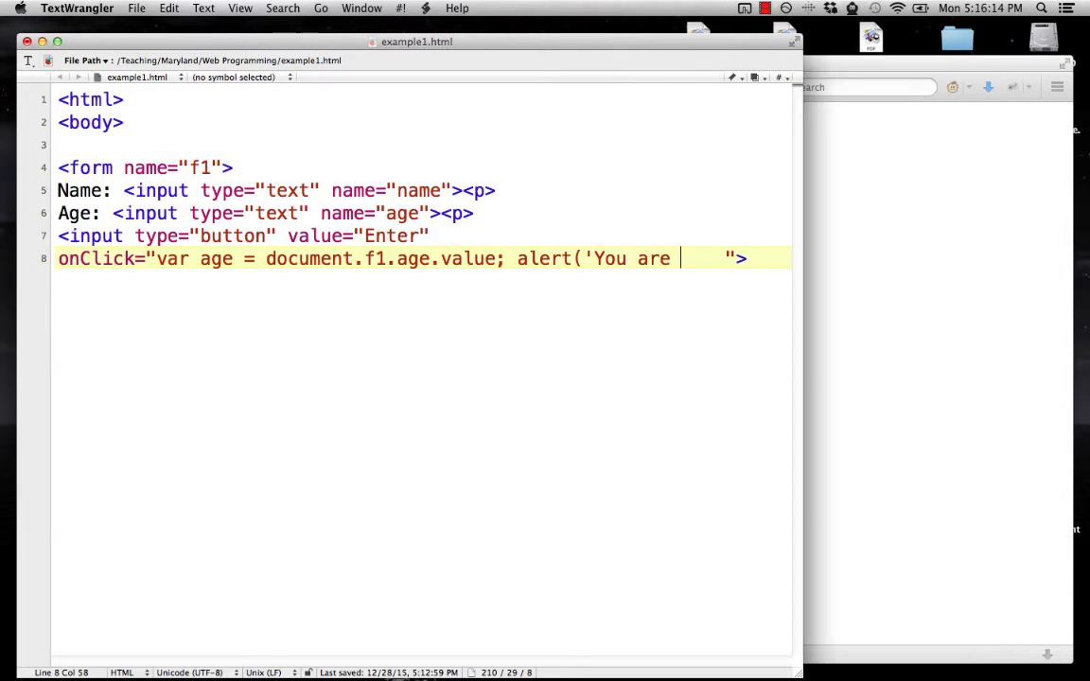
text(')
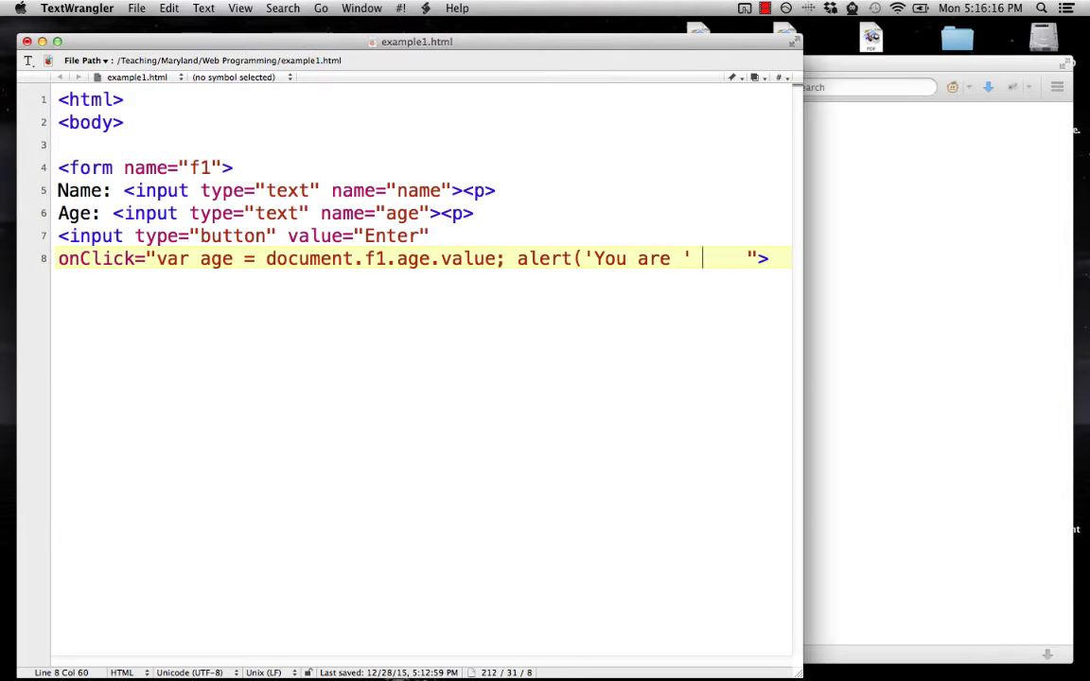
text(+ age)
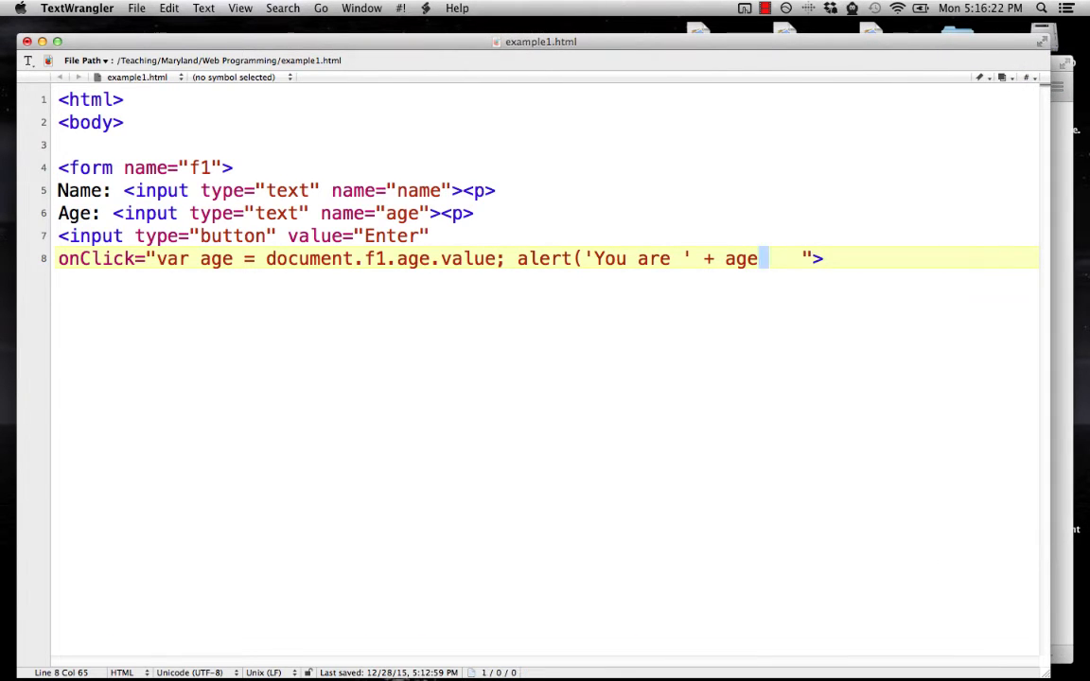
text(+ "")
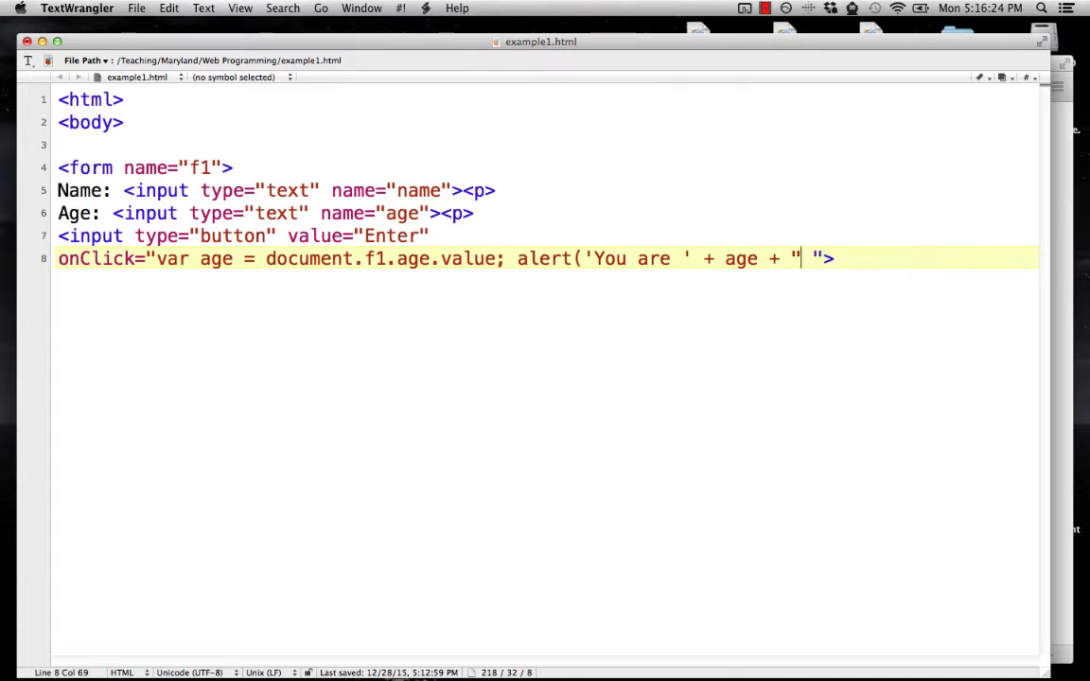
text(years old)
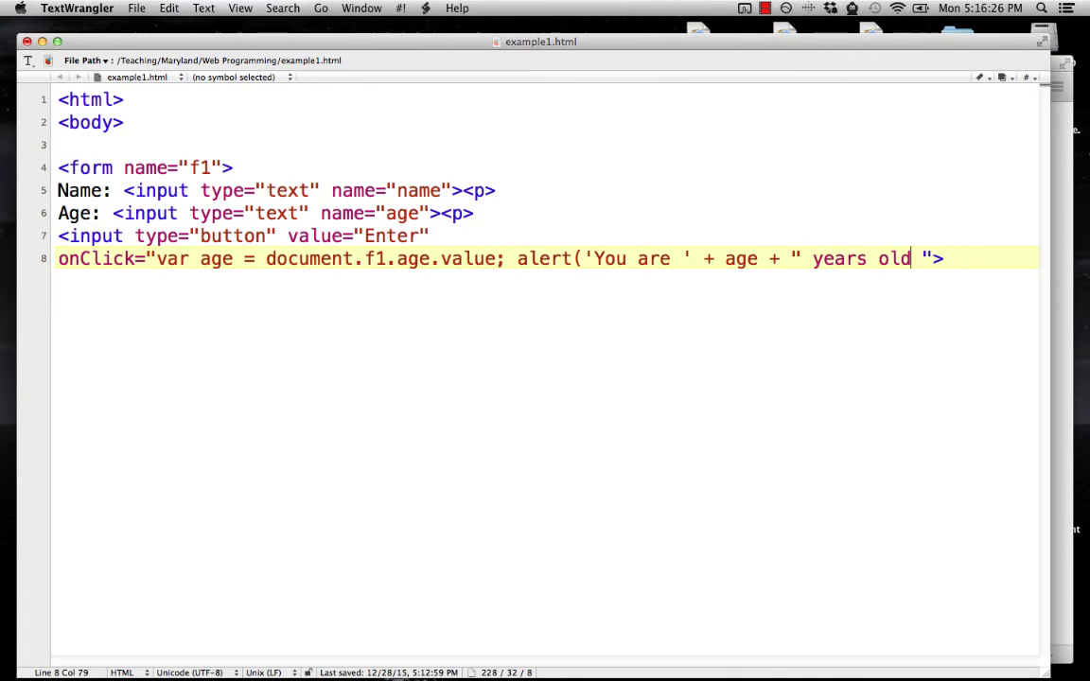
text(.")
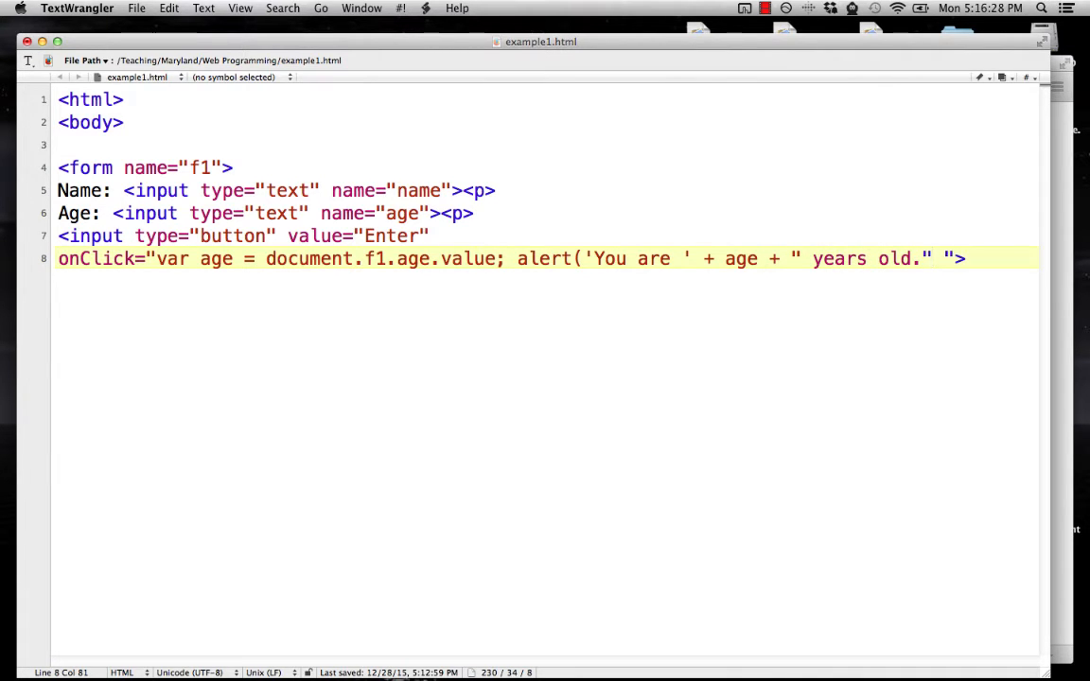
text())
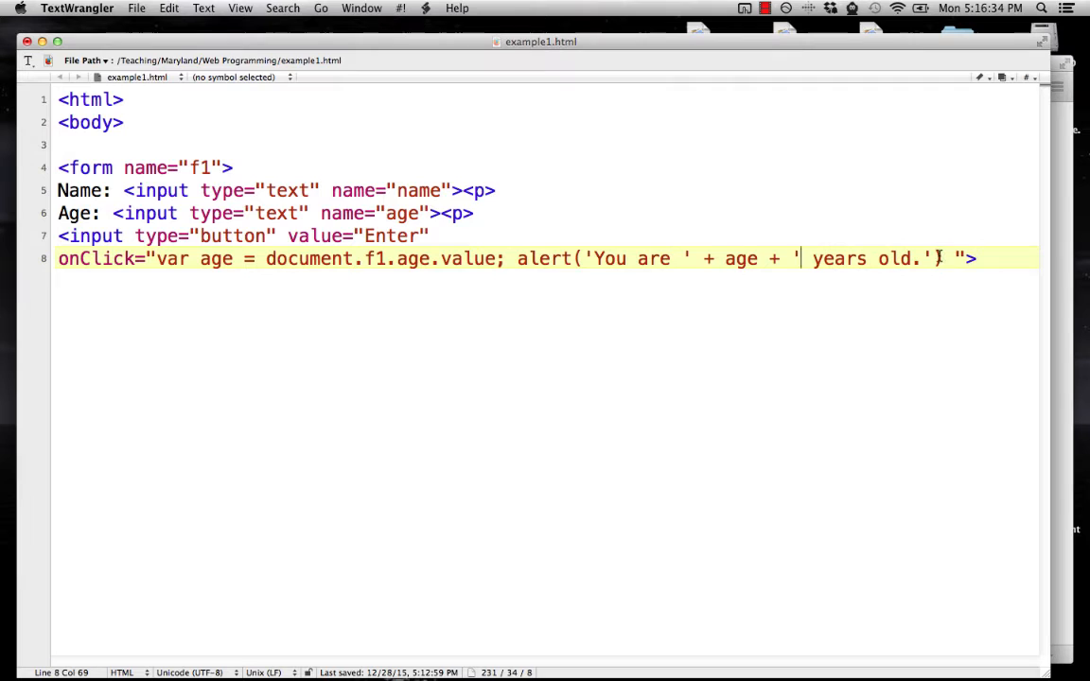
text();)
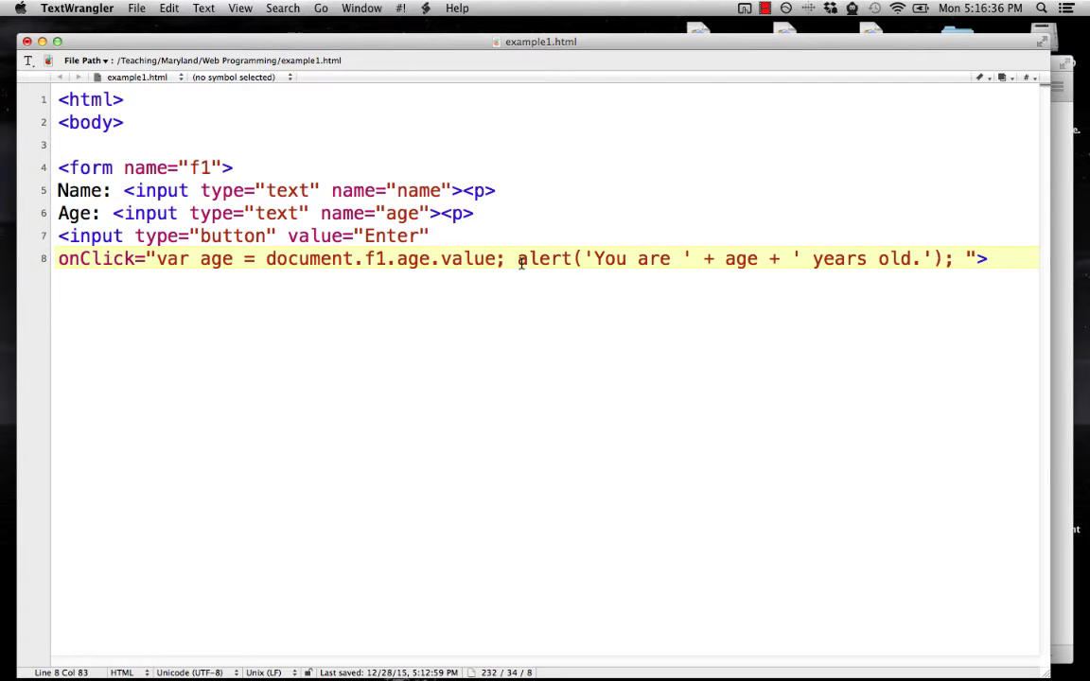
- Highlight the age statement and the age variable in the alert to explain them
click(160, 258)
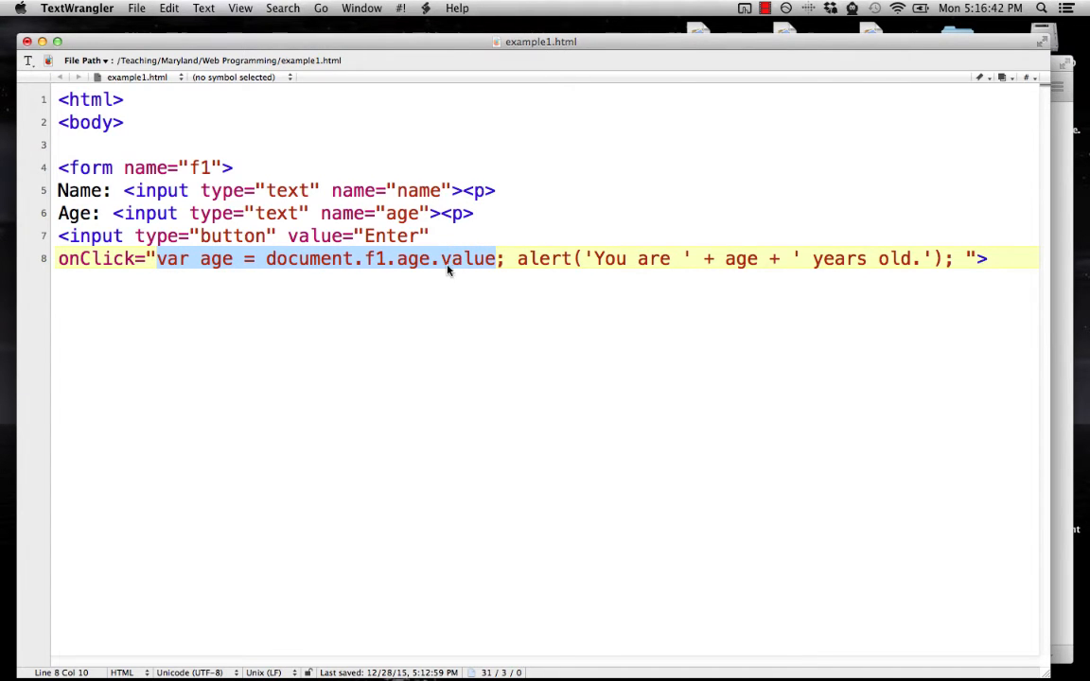
mouse_move(553, 268)
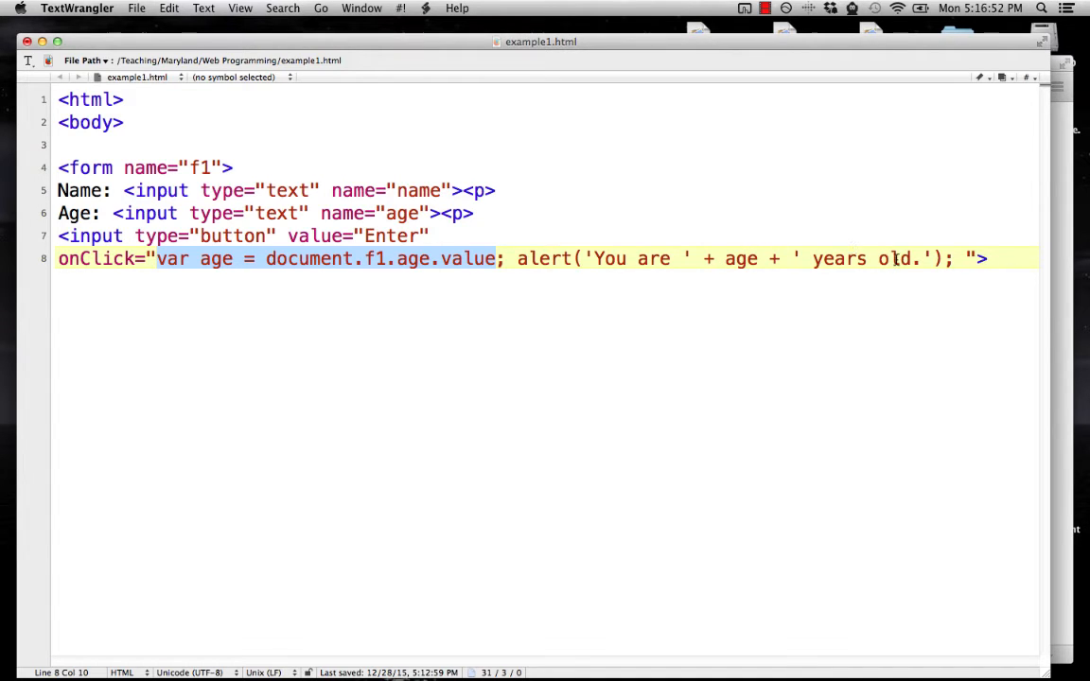
click(728, 259)
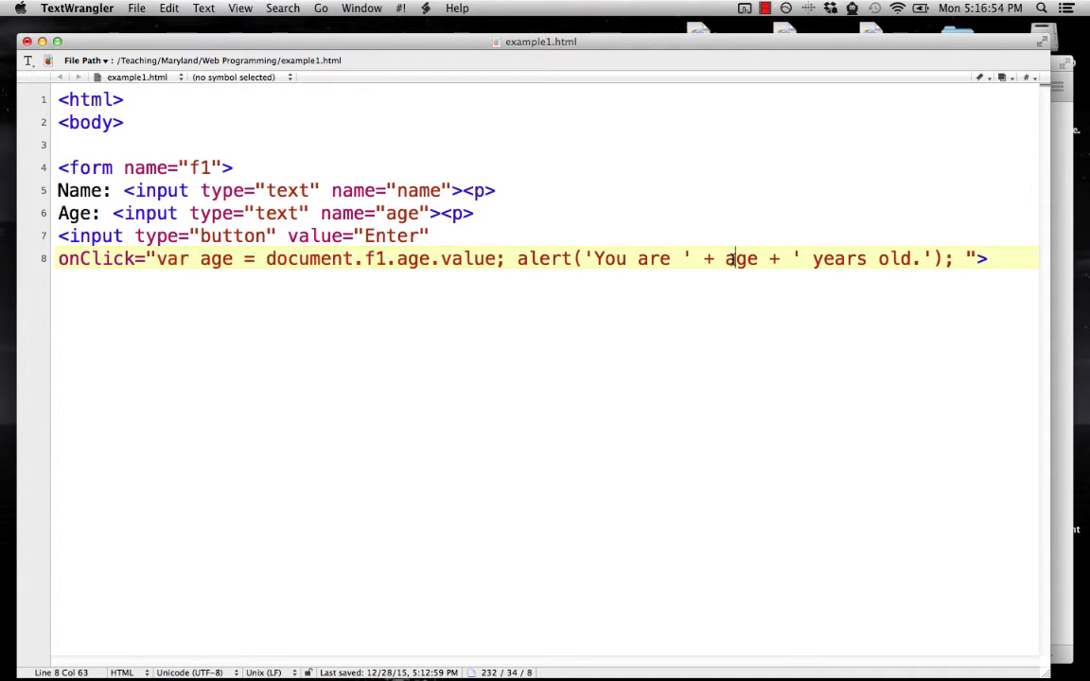
double_click(740, 259)
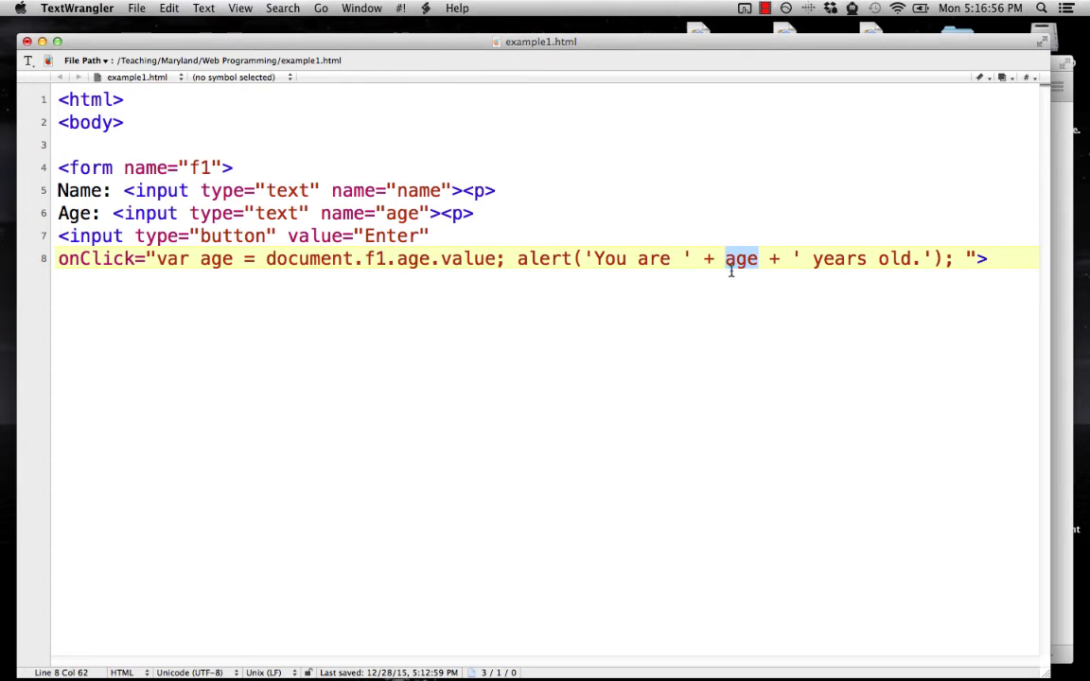
mouse_move(555, 243)
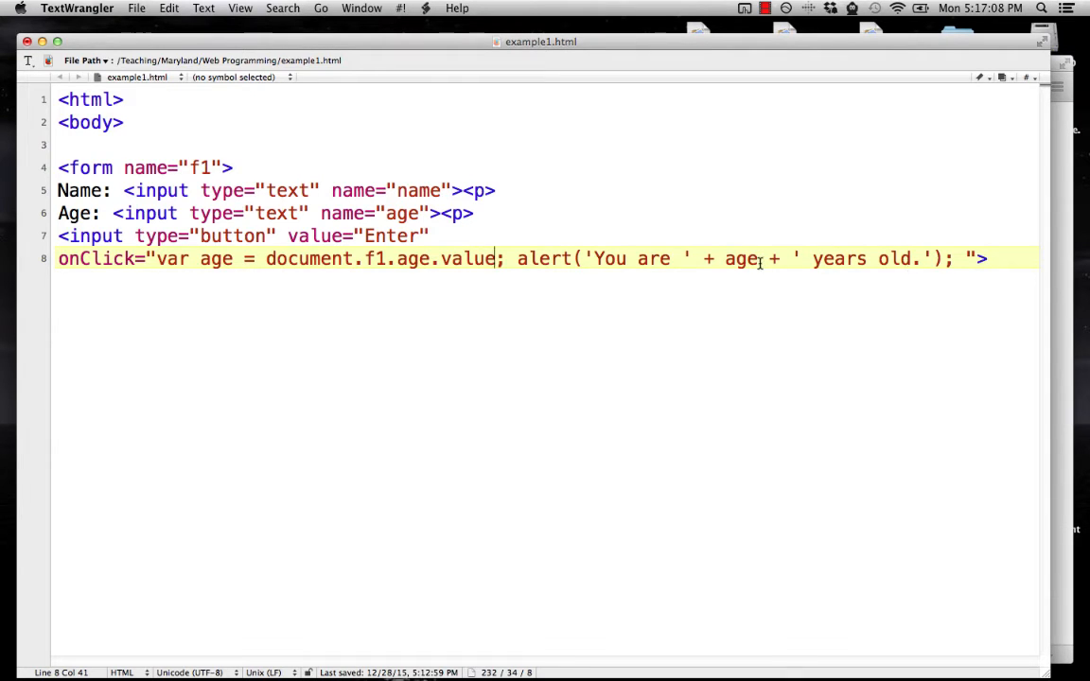
mouse_move(1066, 272)
text(</f)
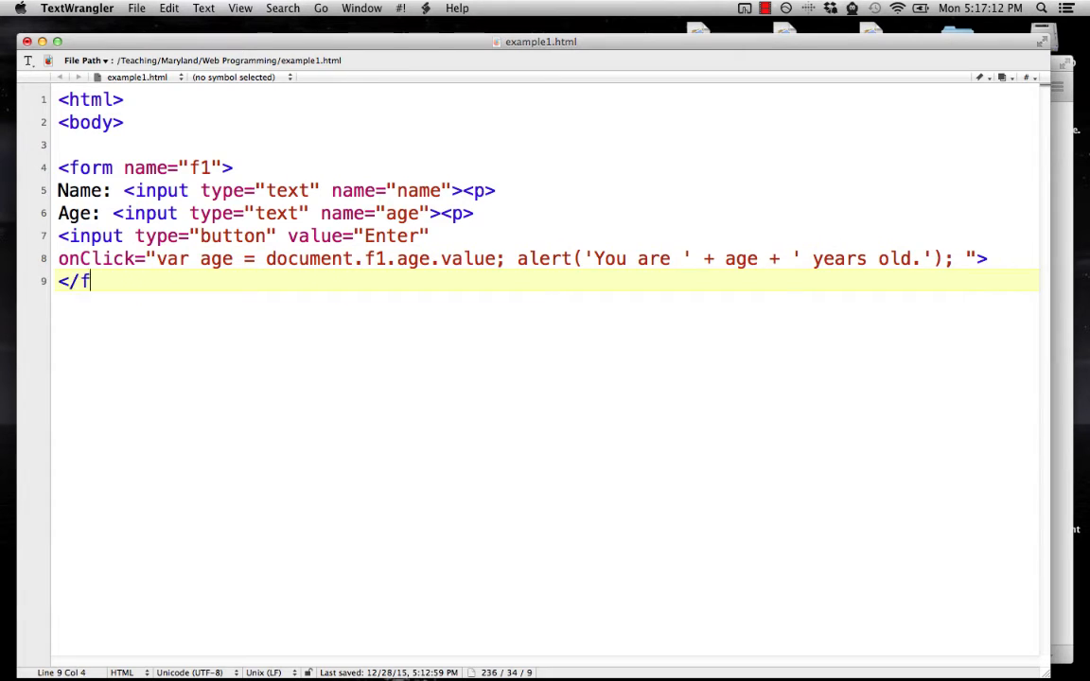
- Close the form tag, then test age 21 in Firefox and dismiss its alert
text(orm>)
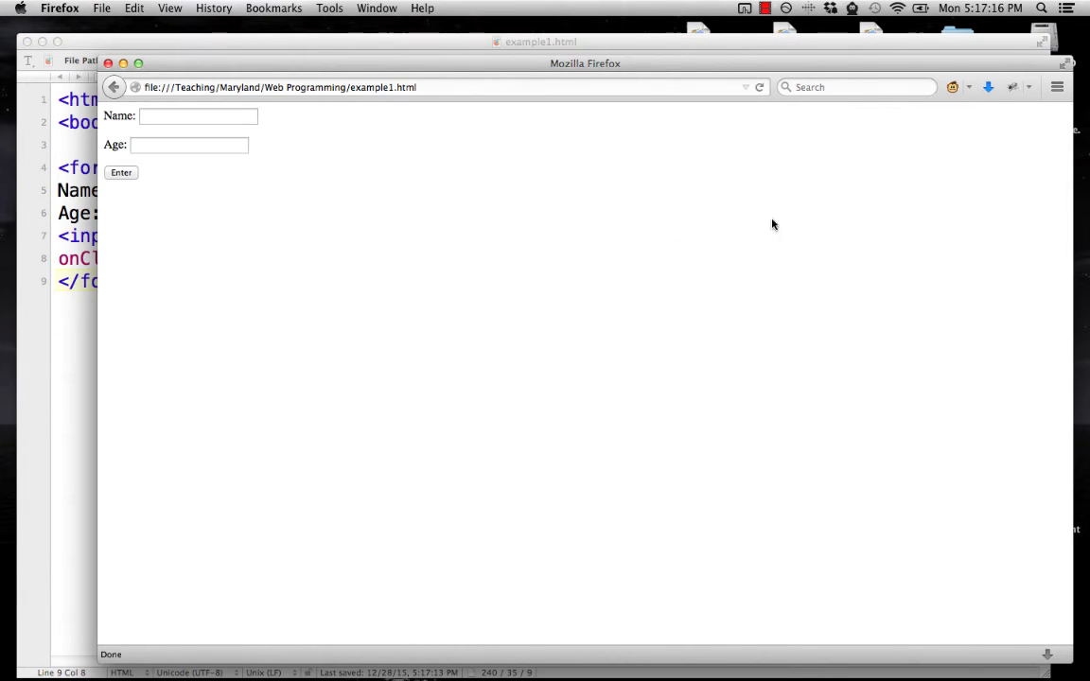
text(21)
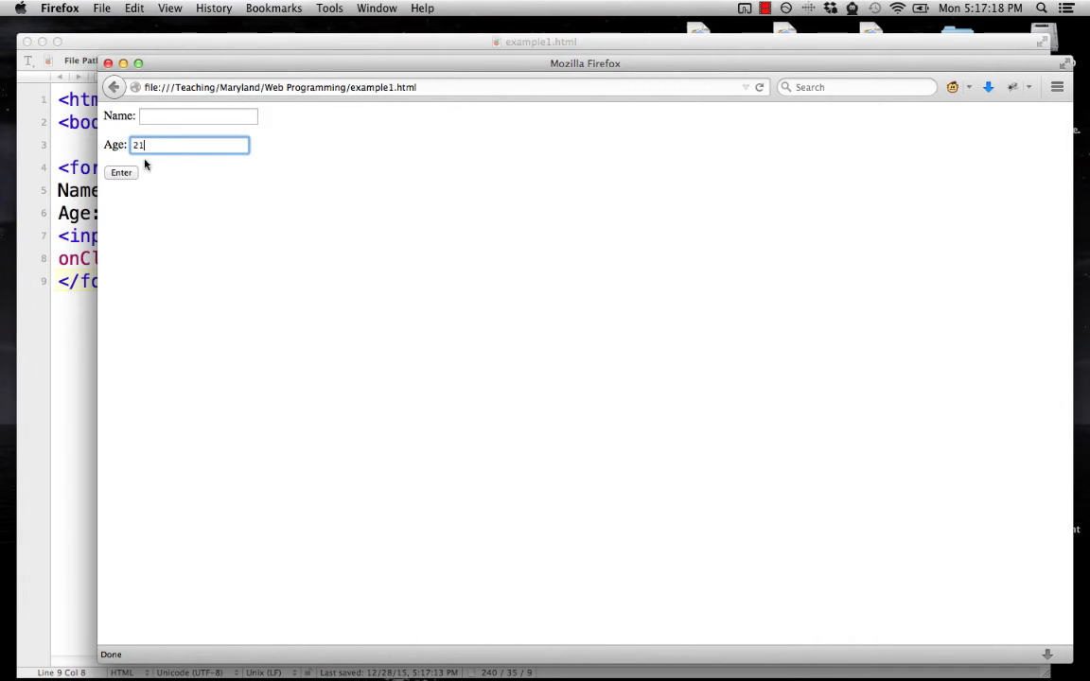
click(121, 172)
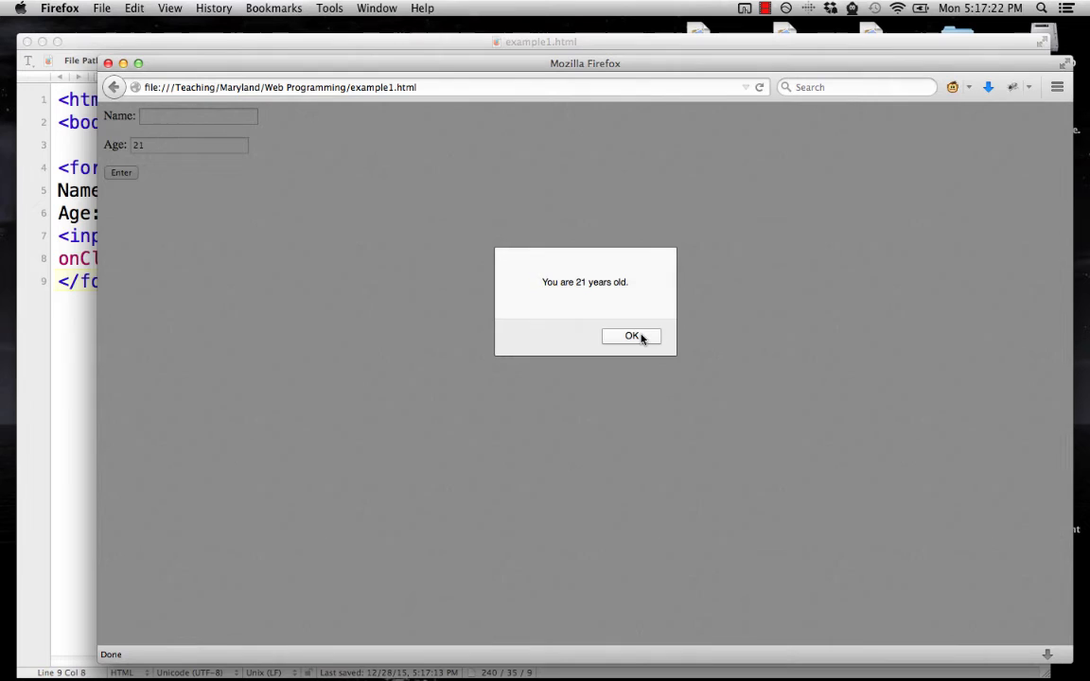
click(631, 336)
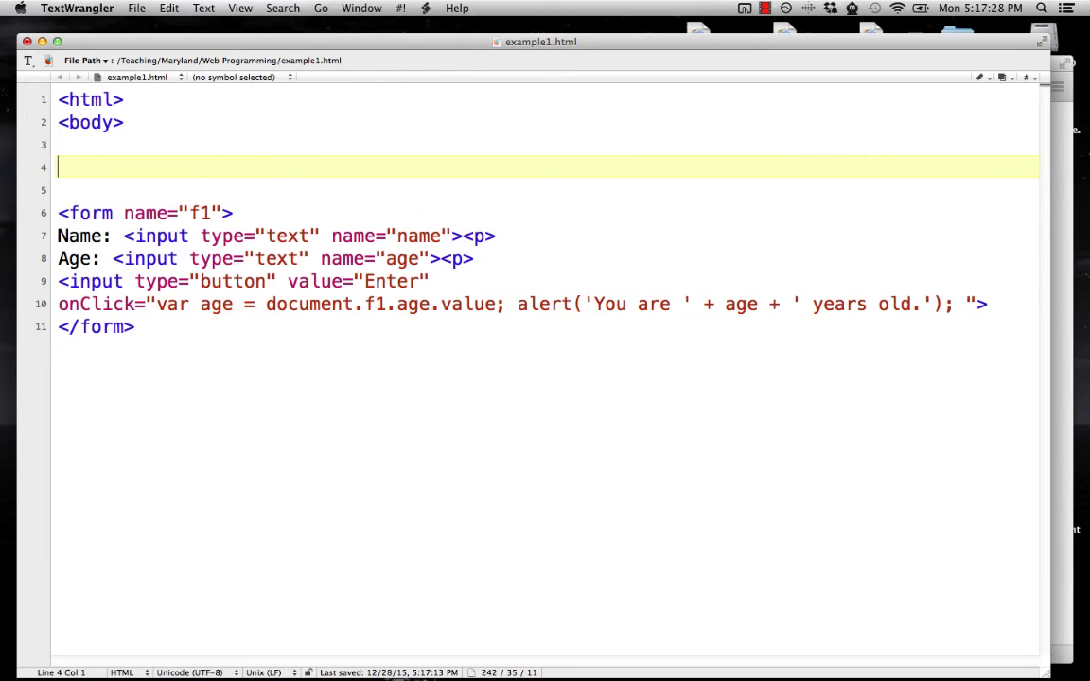
- Add the <h1>How long until I'm 100?</h1> heading above the form
text(<h1>How long until I'm 100)
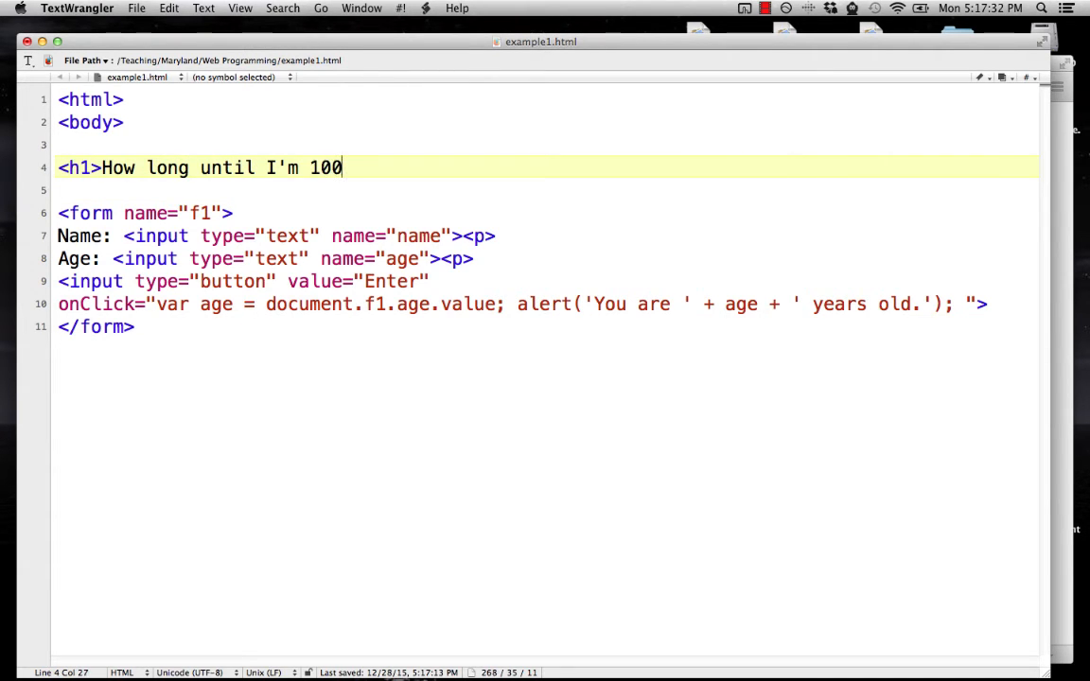
text(?</h1>)
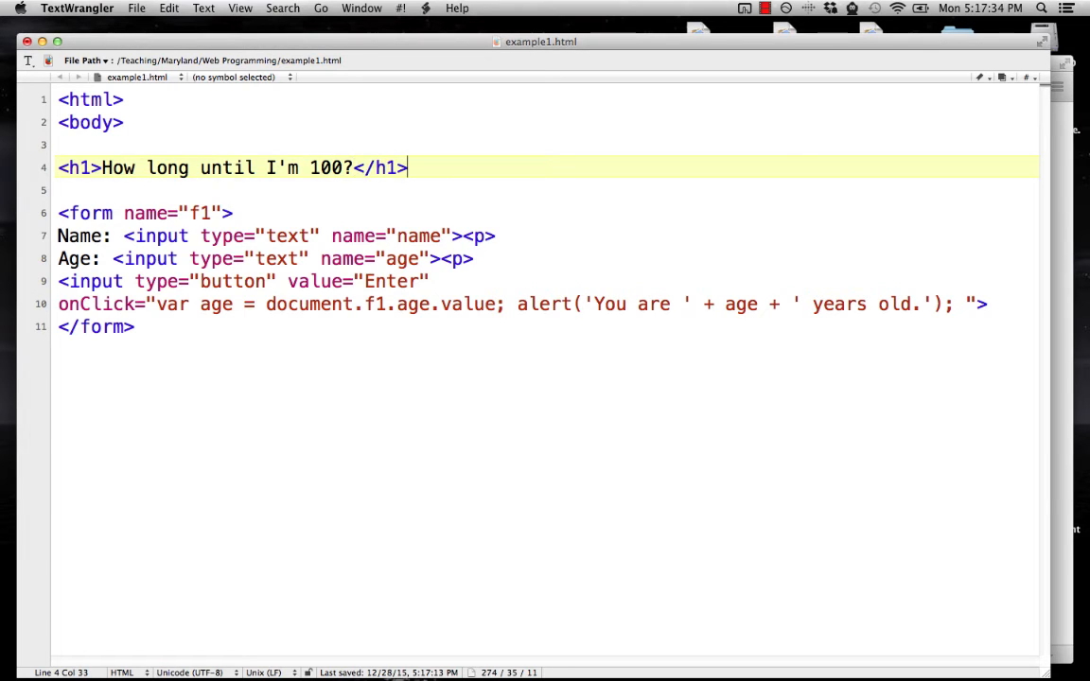
mouse_move(341, 196)
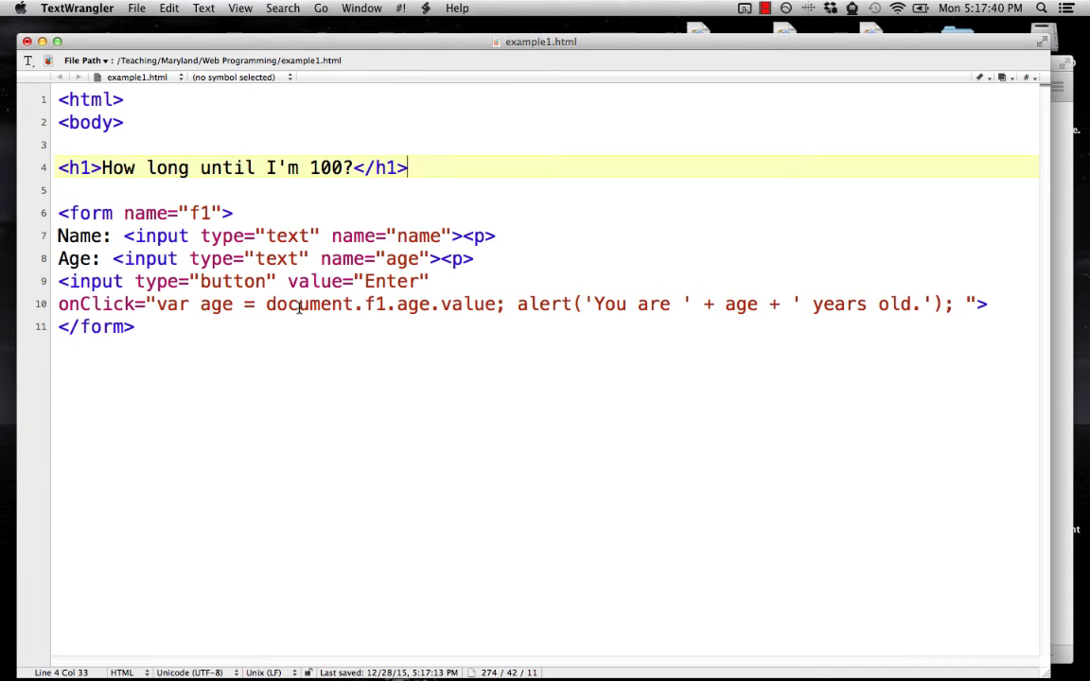
click(517, 304)
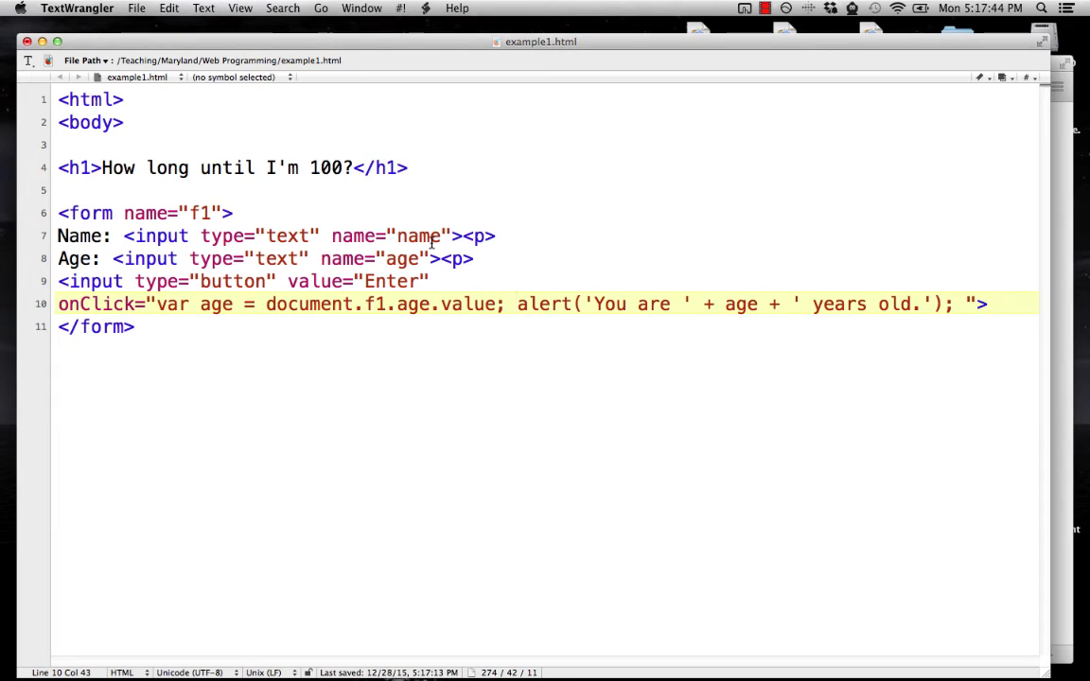
mouse_move(918, 244)
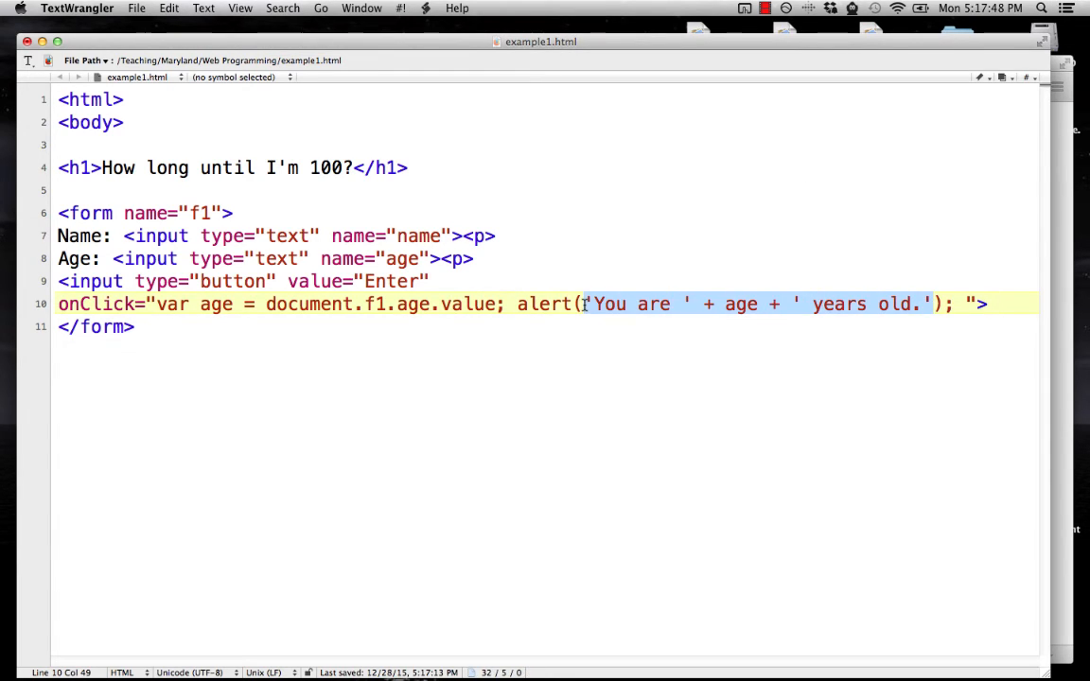
- Replace the alert with var years = 100-age and 'You will be 100 in ' + years + ' years.'
key(Delete)
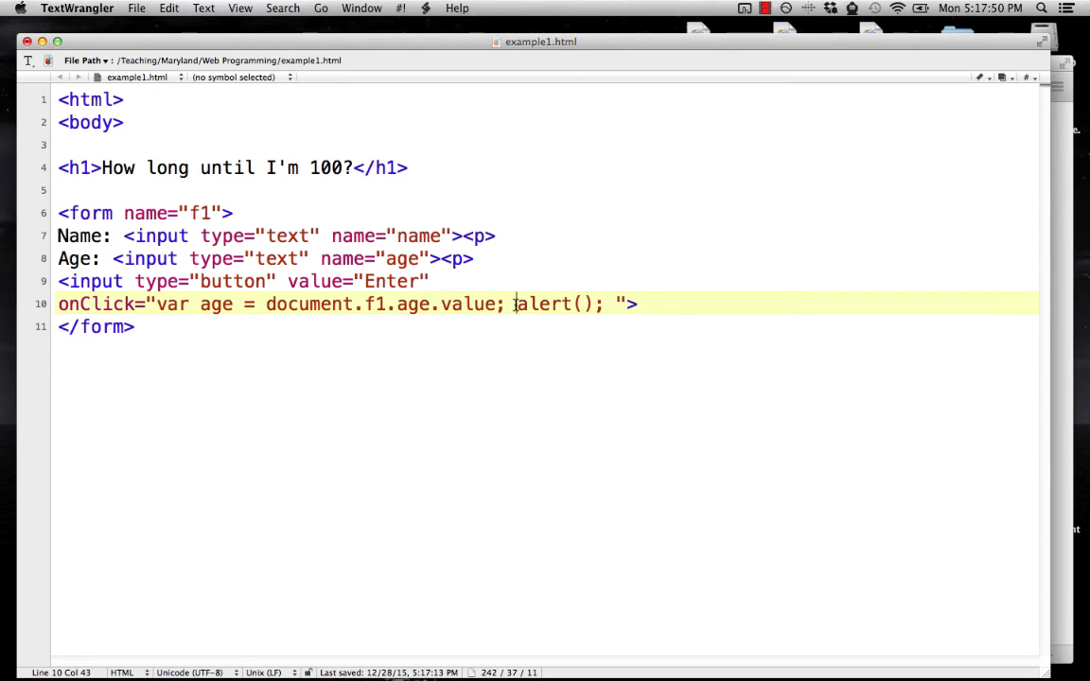
text(var years = 100-age;)
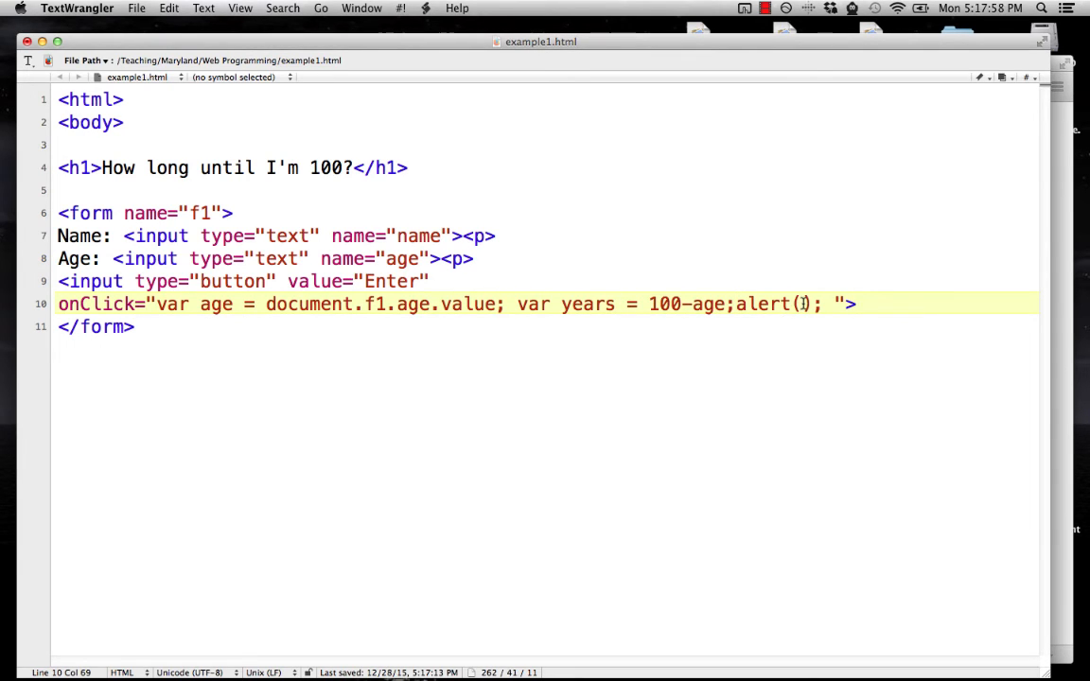
text('You)
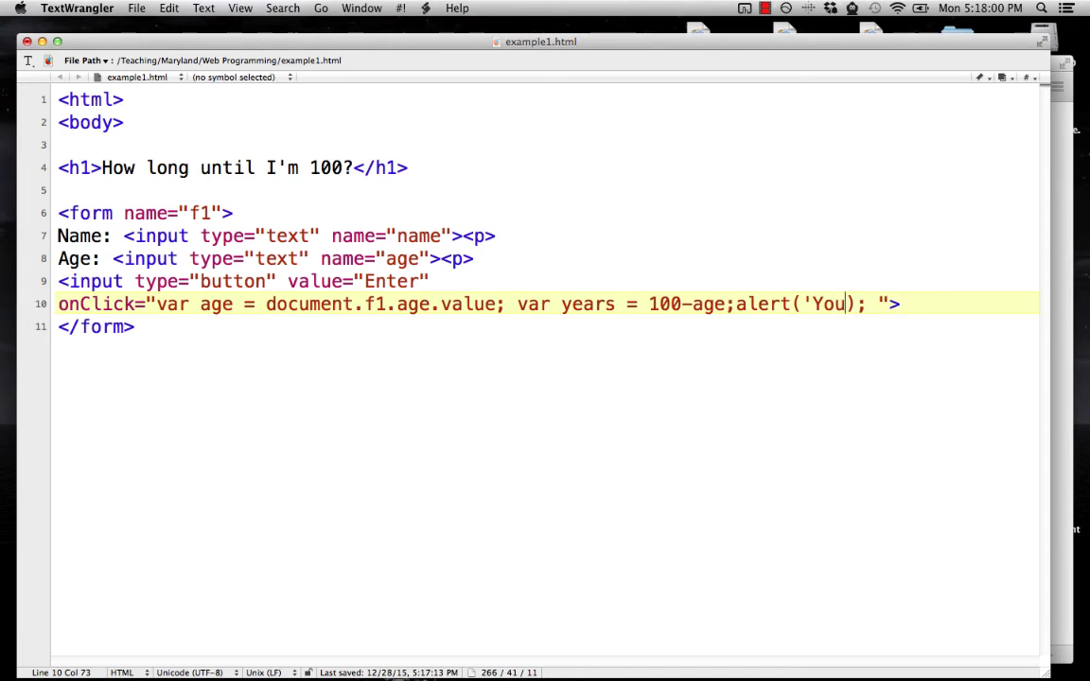
text(will be 100 in)
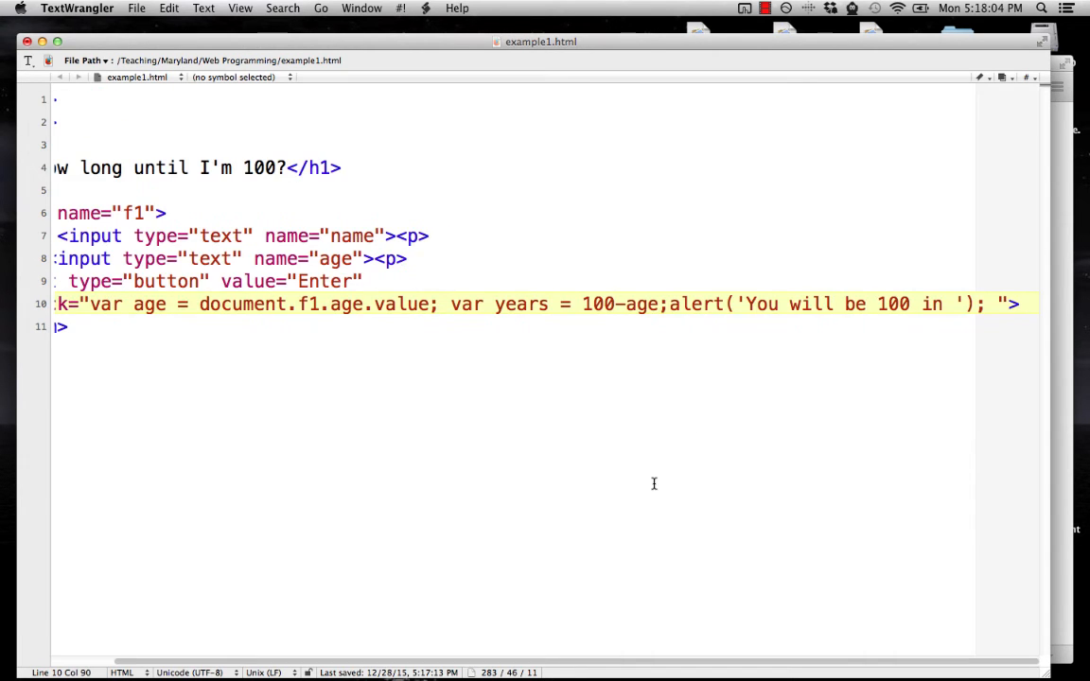
text(+ y)
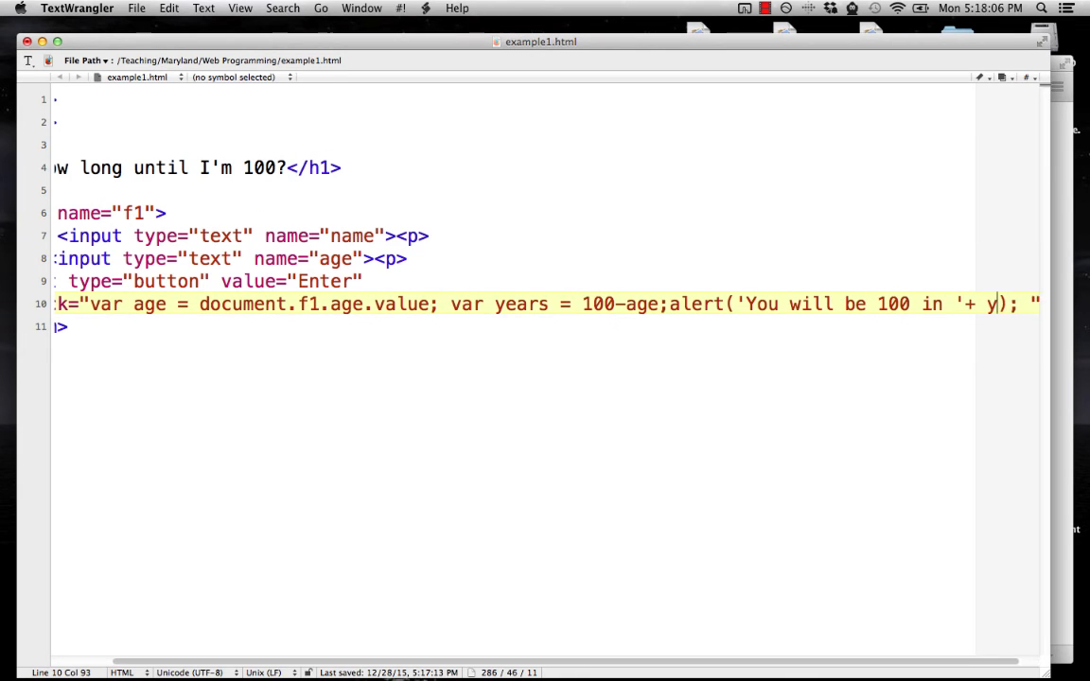
text(ears)
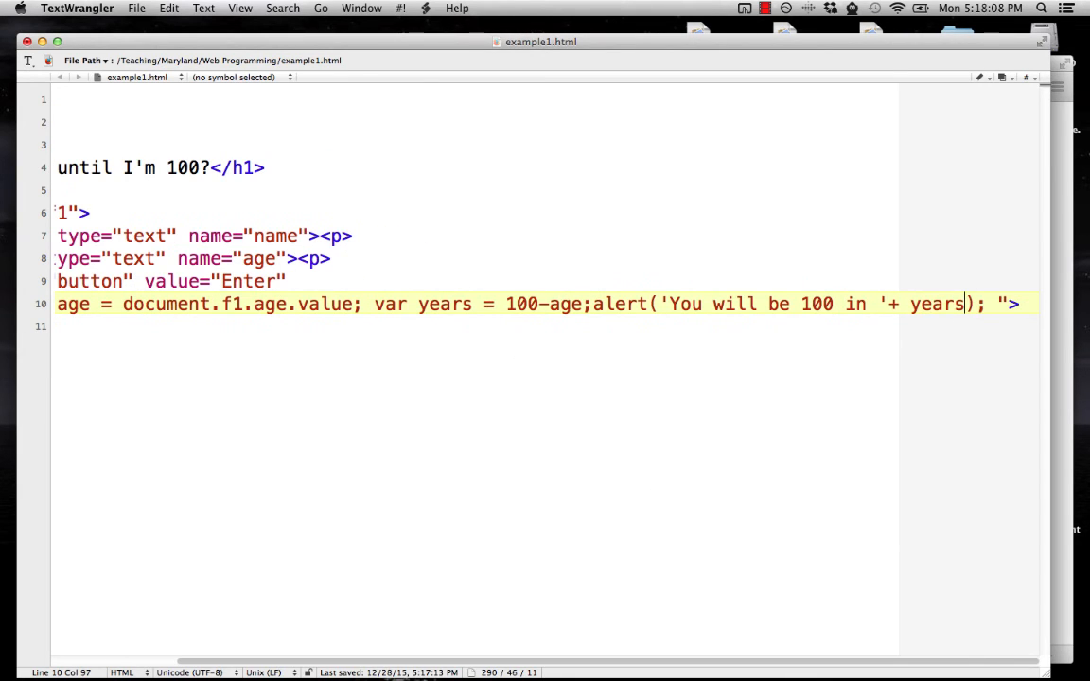
text(+ ' year)
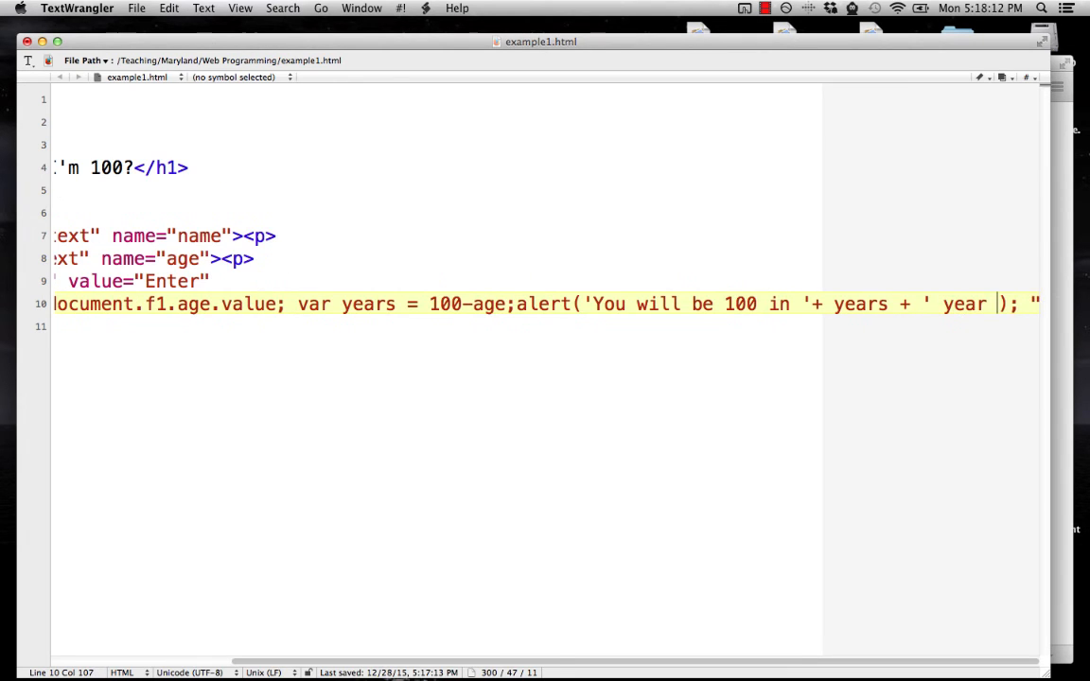
text(s.)
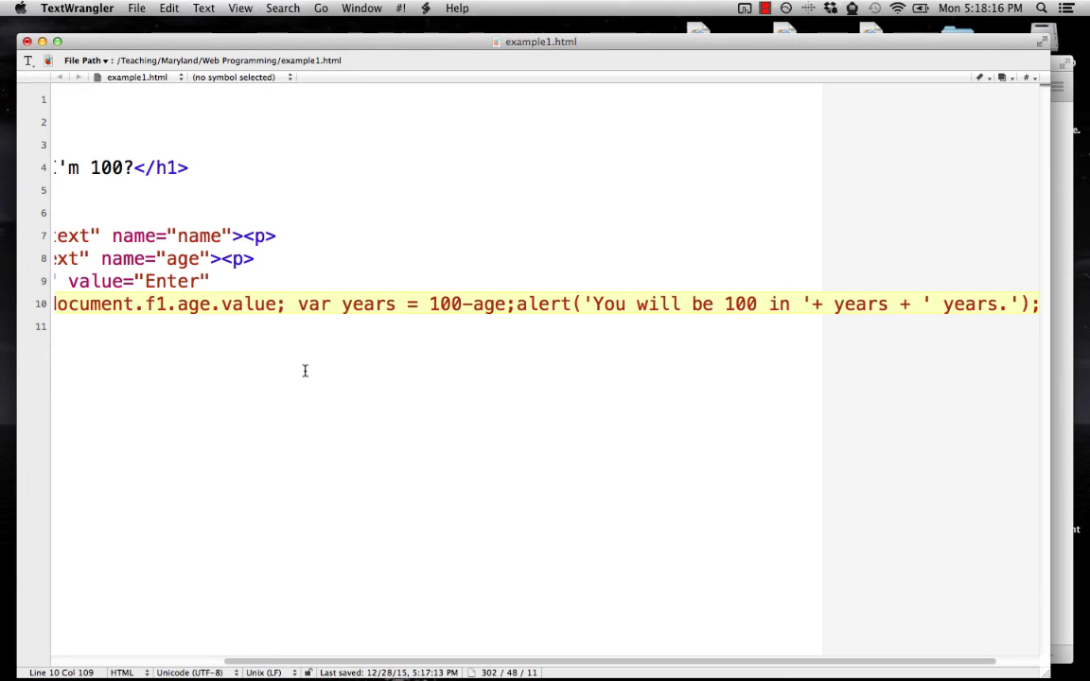
scroll(left, 3)
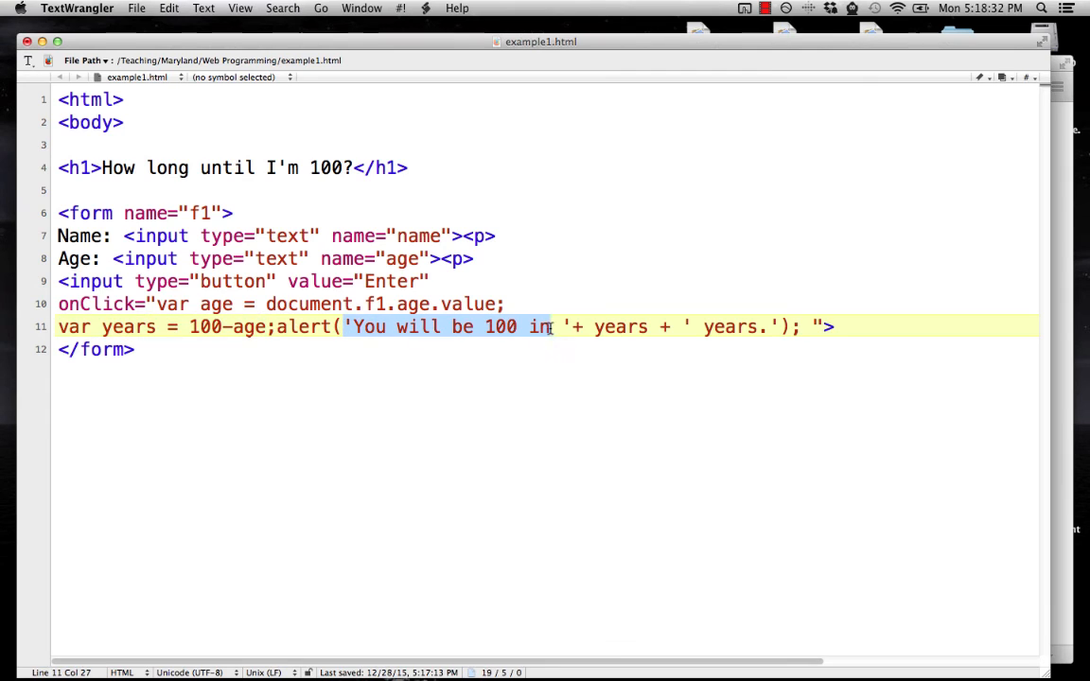
- Highlight the years variable and ' years.' text, then rejoin the onClick code onto one line
double_click(620, 326)
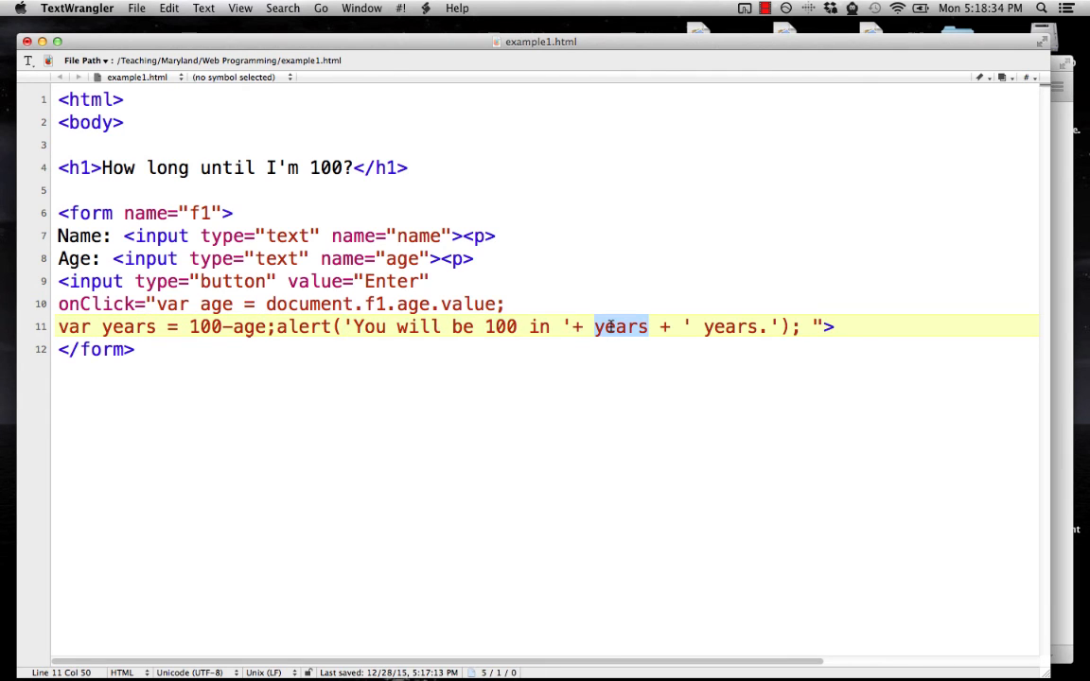
click(679, 326)
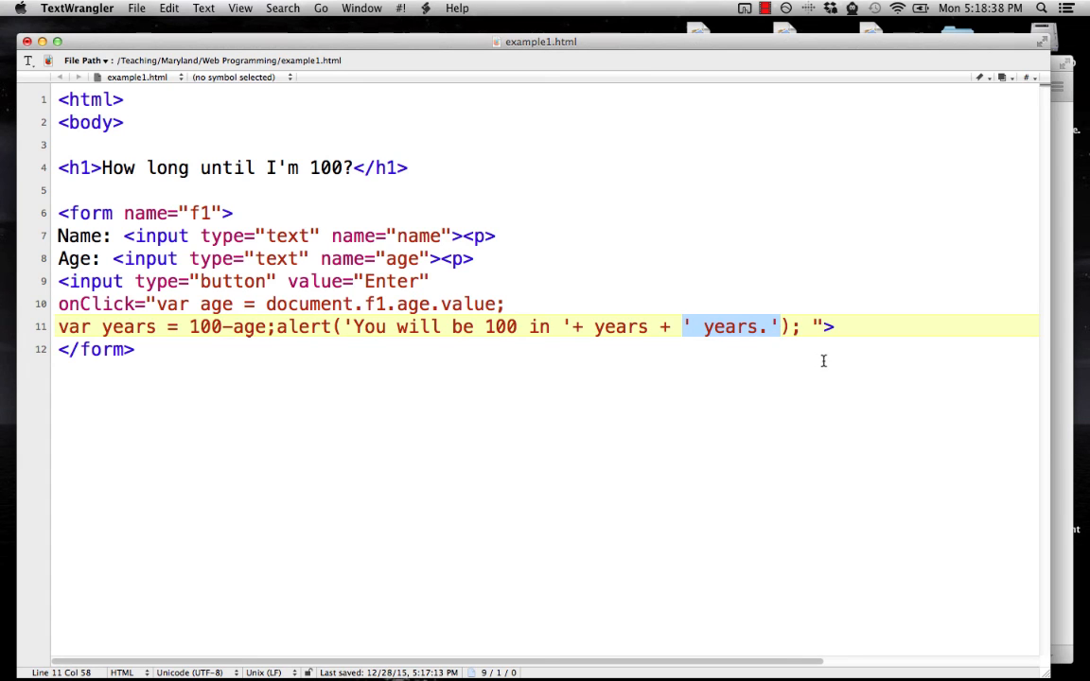
key(delete)
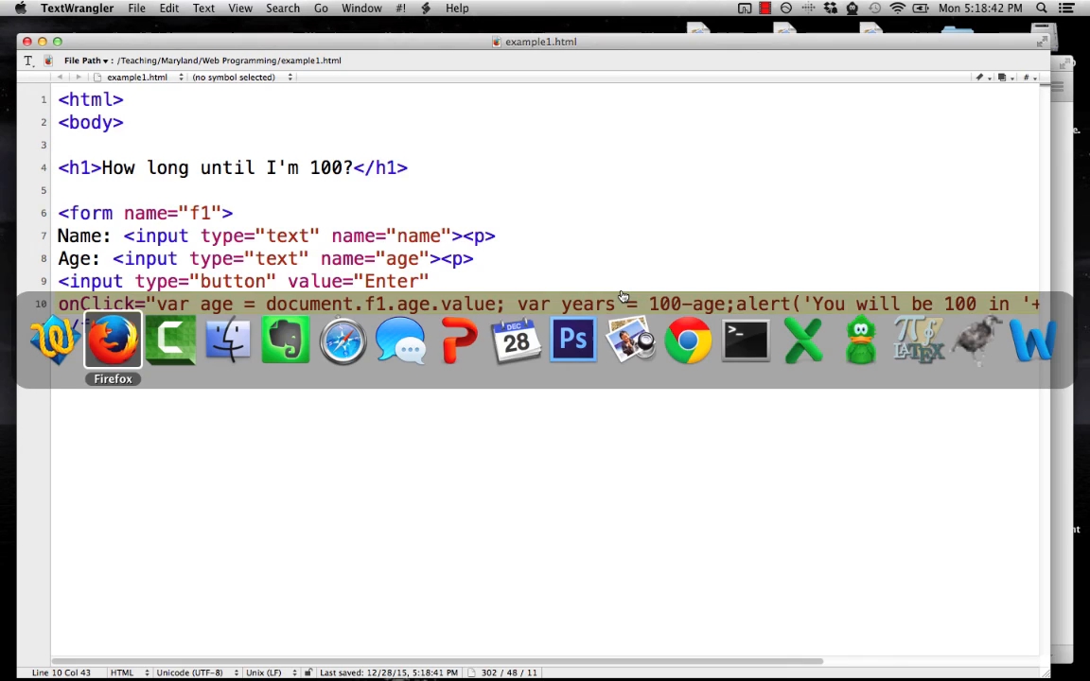
- Reload the page and test ages 21 and 88, dismissing the 79 and 12 years alerts
click(112, 341)
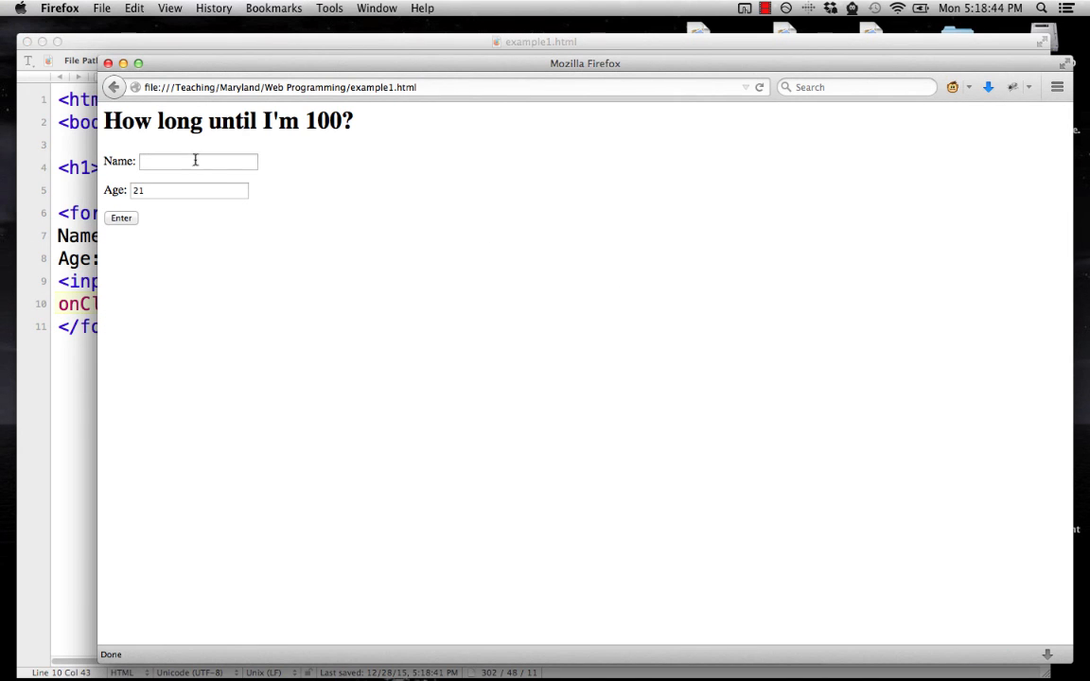
click(121, 218)
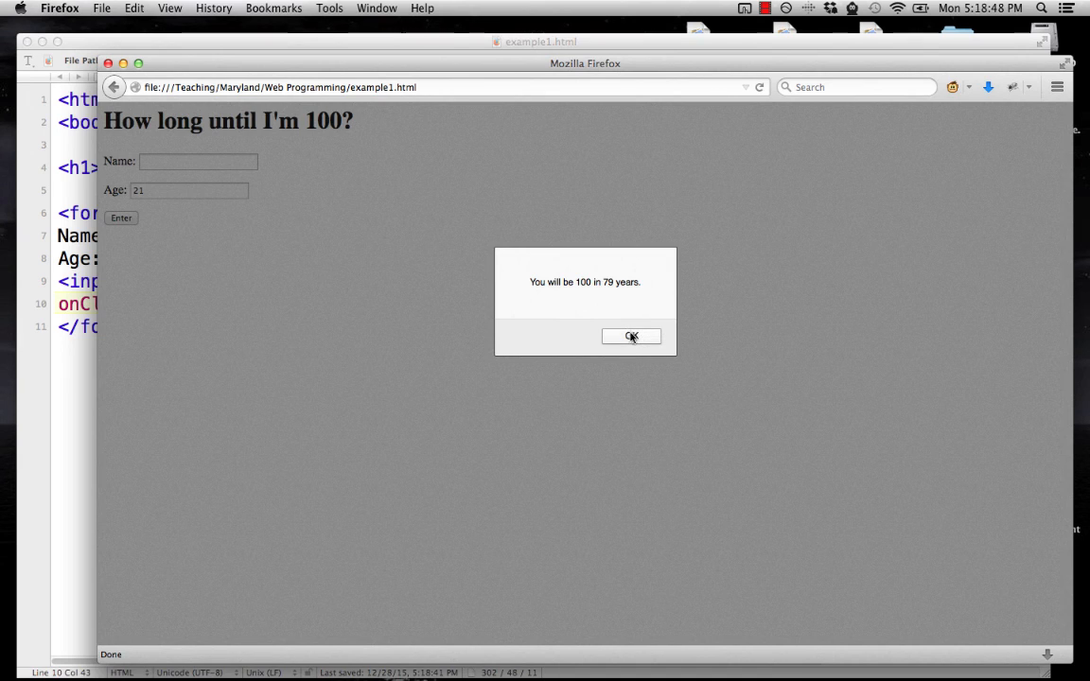
click(631, 337)
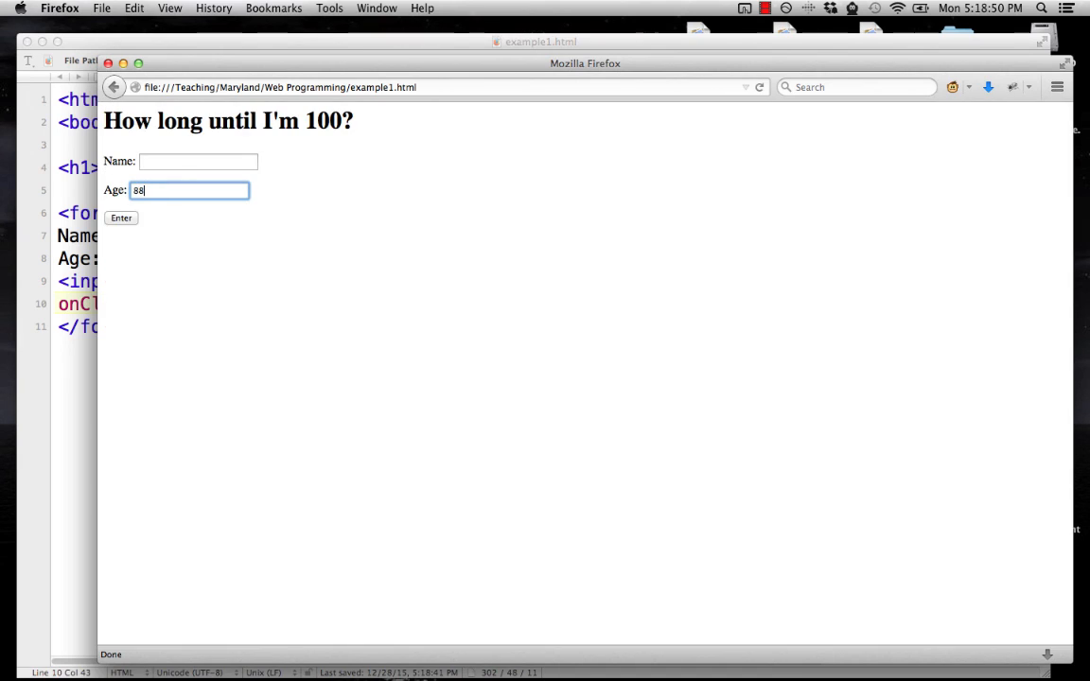
click(121, 218)
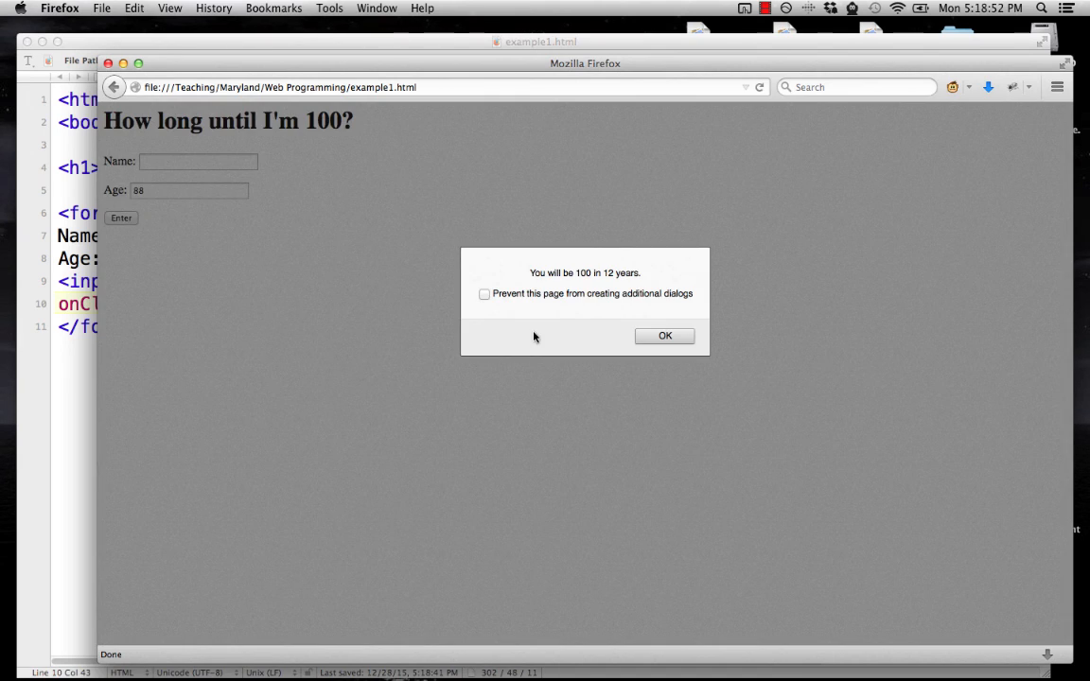
click(664, 336)
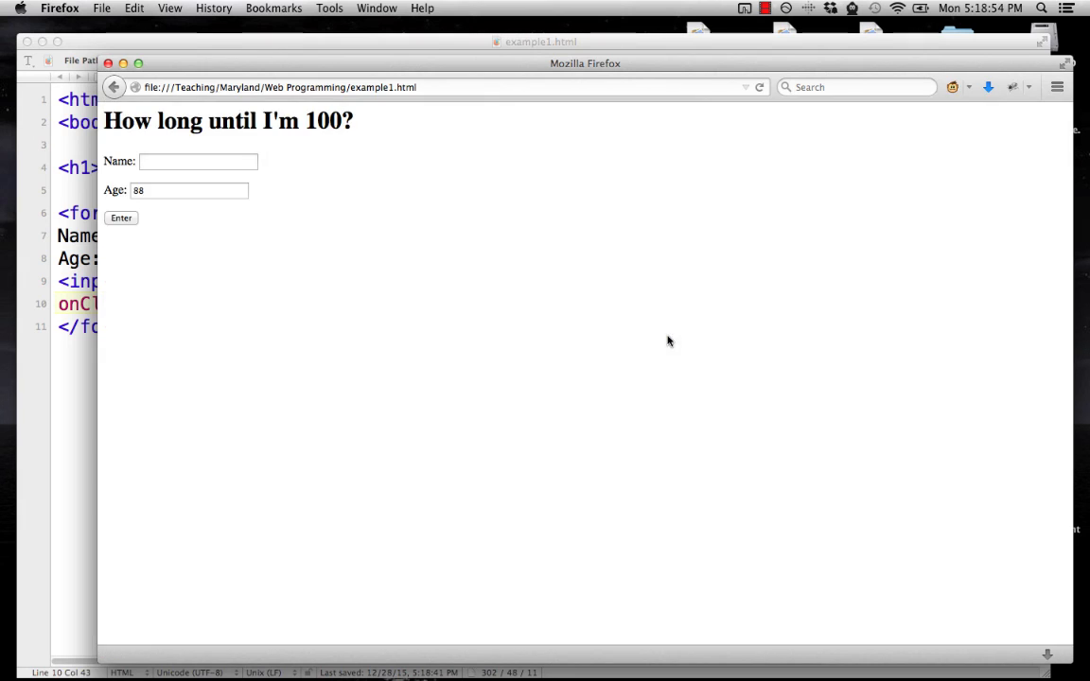